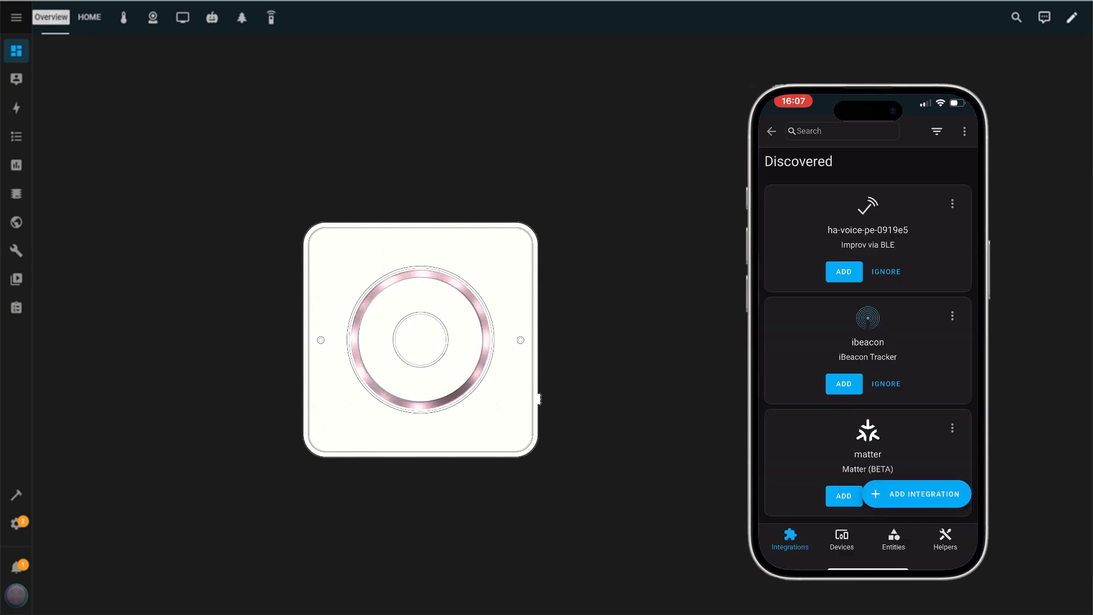
Step: Set up discovered device ha-voice-pe-0919e5 and submit the home Wi-Fi credentials
{"action": "left_click", "coordinate": [842, 271]}
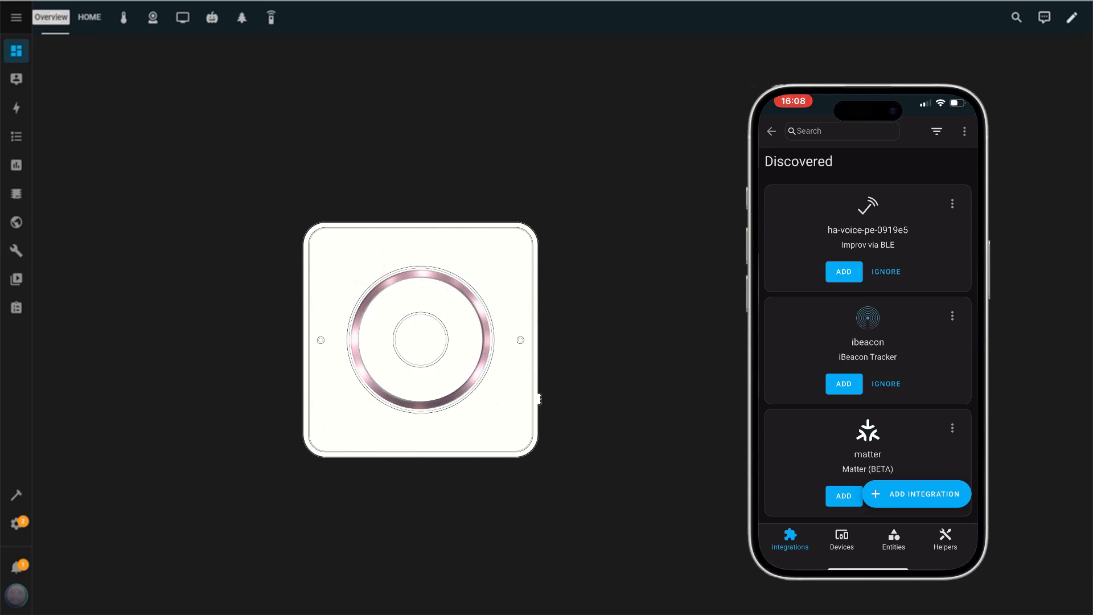
{"action": "left_click", "coordinate": [843, 271]}
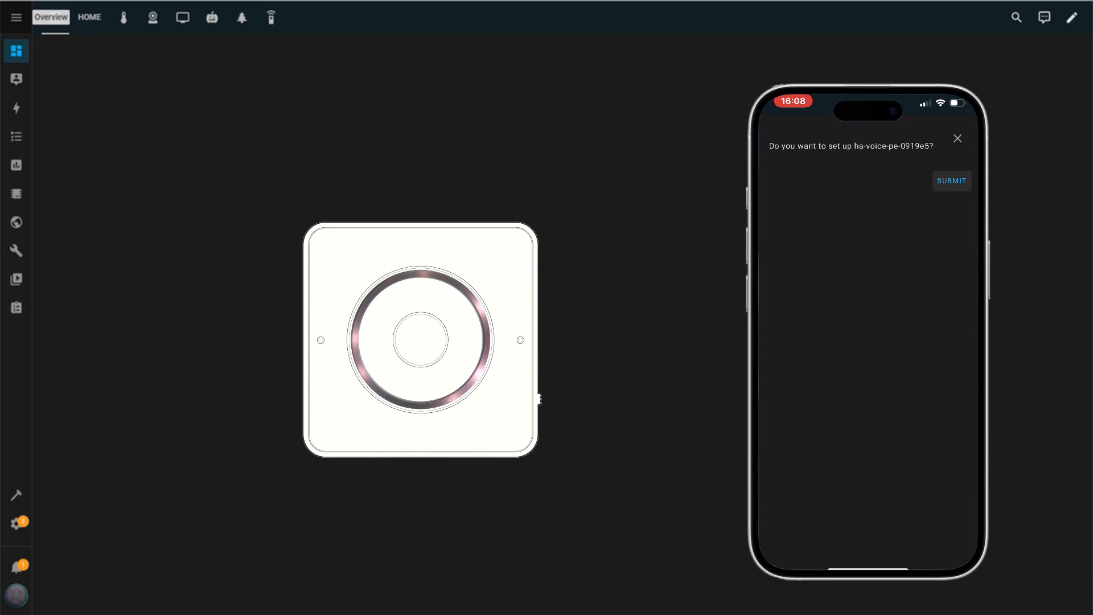
{"action": "left_click", "coordinate": [950, 180]}
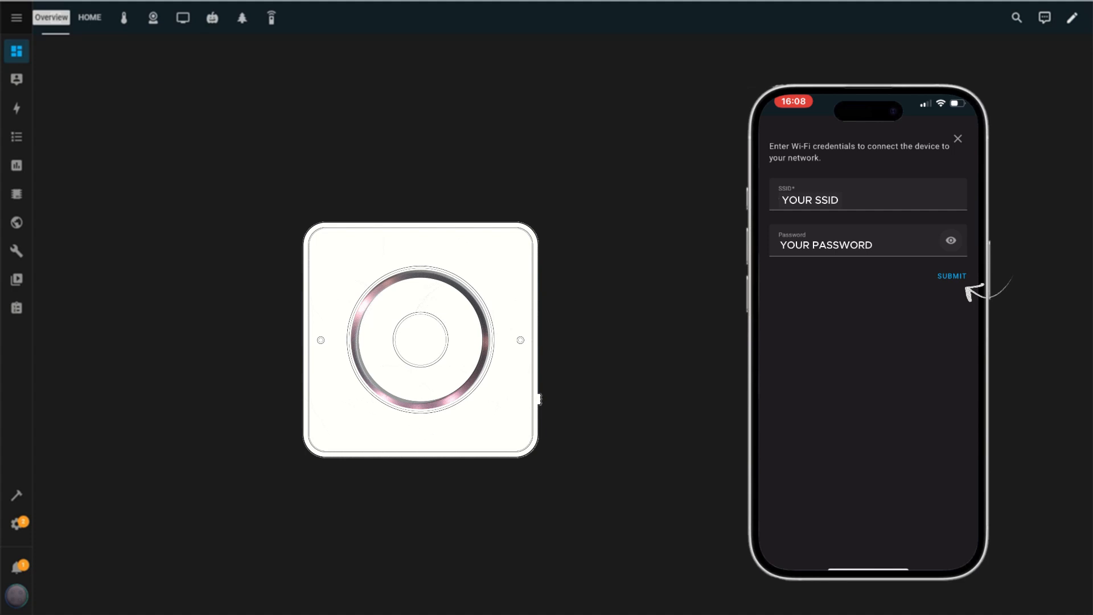
{"action": "left_click", "coordinate": [951, 275]}
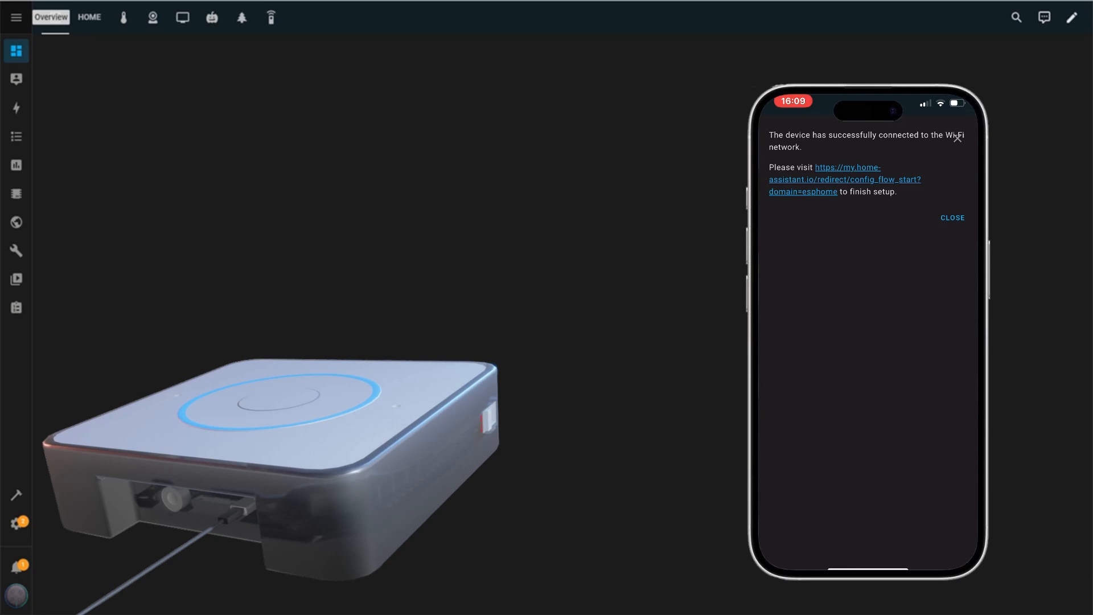
Step: Dismiss the Wi-Fi success message and add ESPHome node Home Assistant Voice 0919e5
{"action": "left_click", "coordinate": [952, 218]}
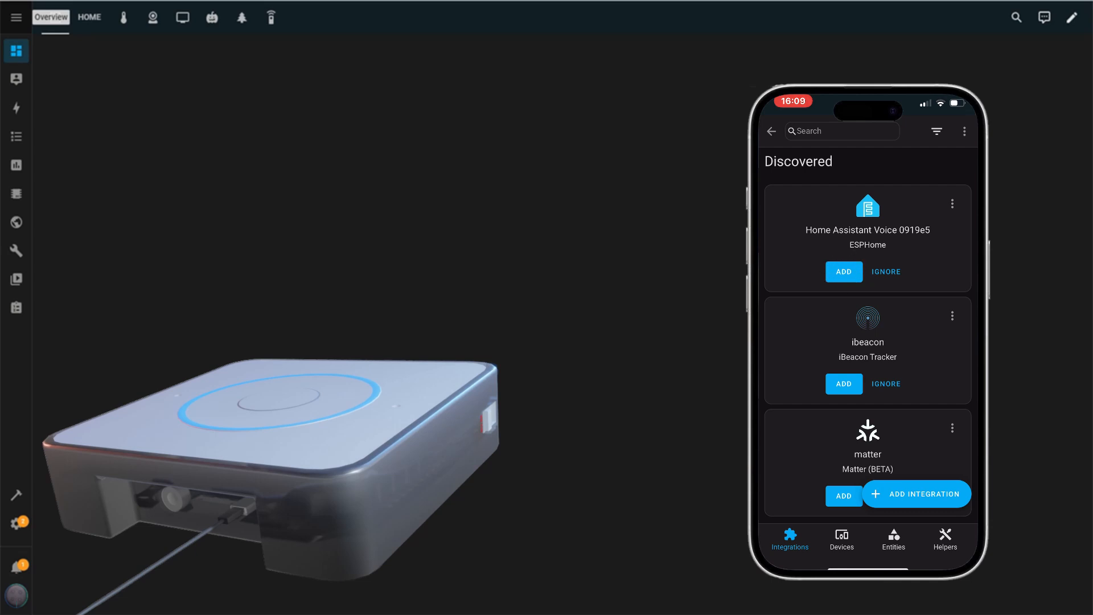
{"action": "left_click", "coordinate": [842, 271]}
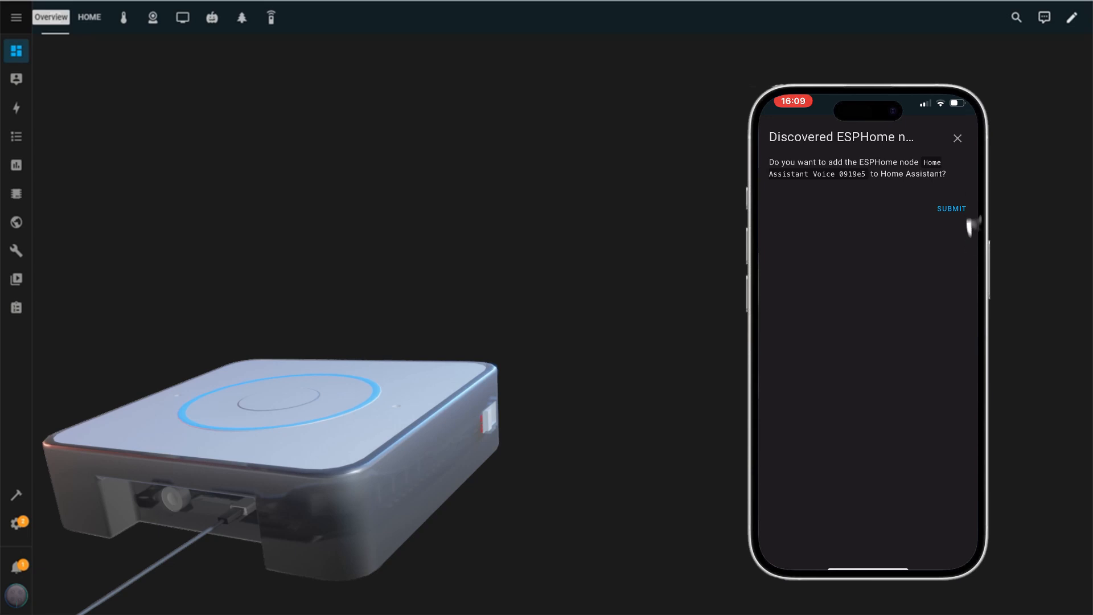
{"action": "left_click", "coordinate": [950, 208]}
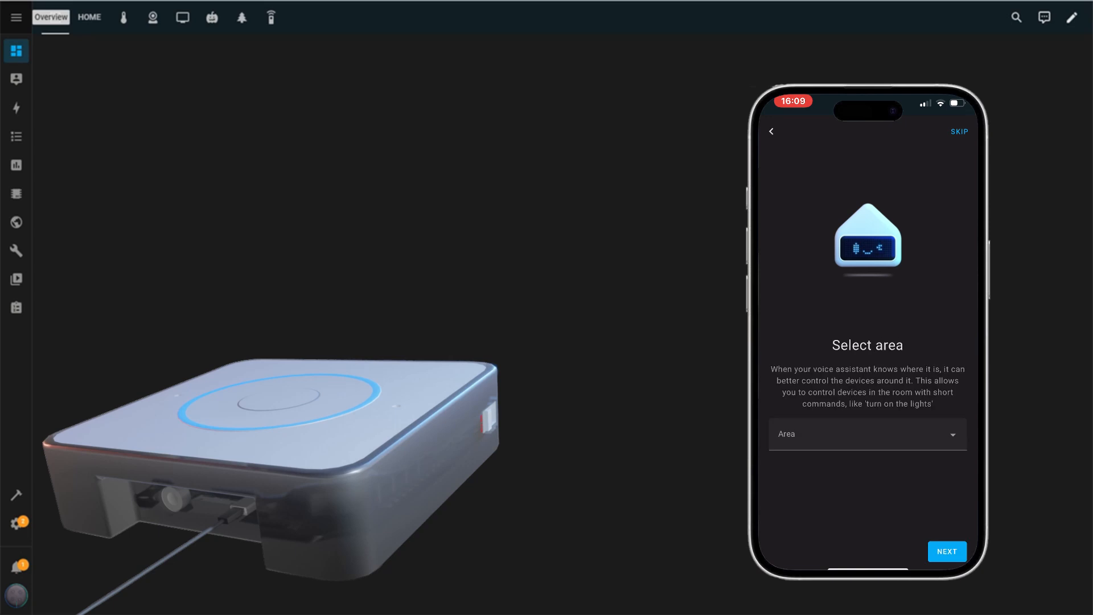
Step: Set the voice device's area to Living Room and continue
{"action": "left_click", "coordinate": [867, 433]}
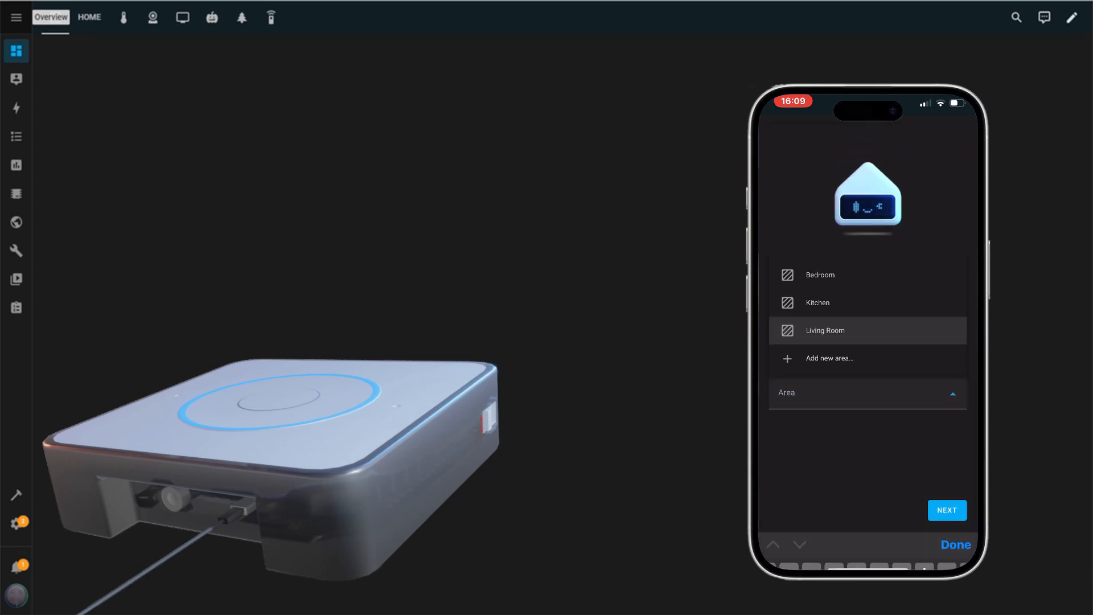
{"action": "left_click", "coordinate": [825, 329]}
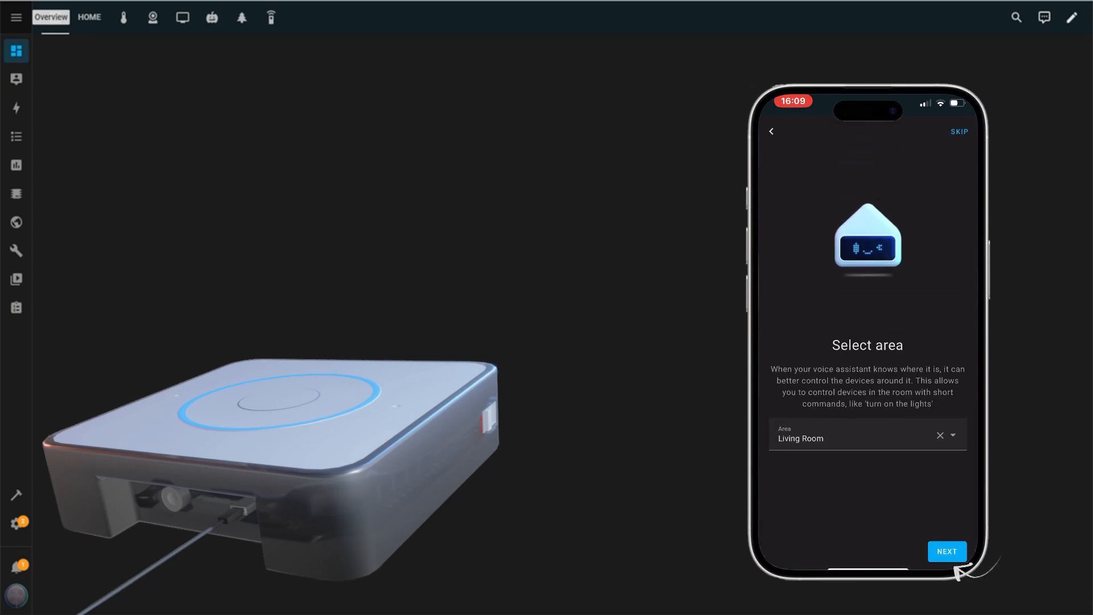
{"action": "left_click", "coordinate": [947, 552]}
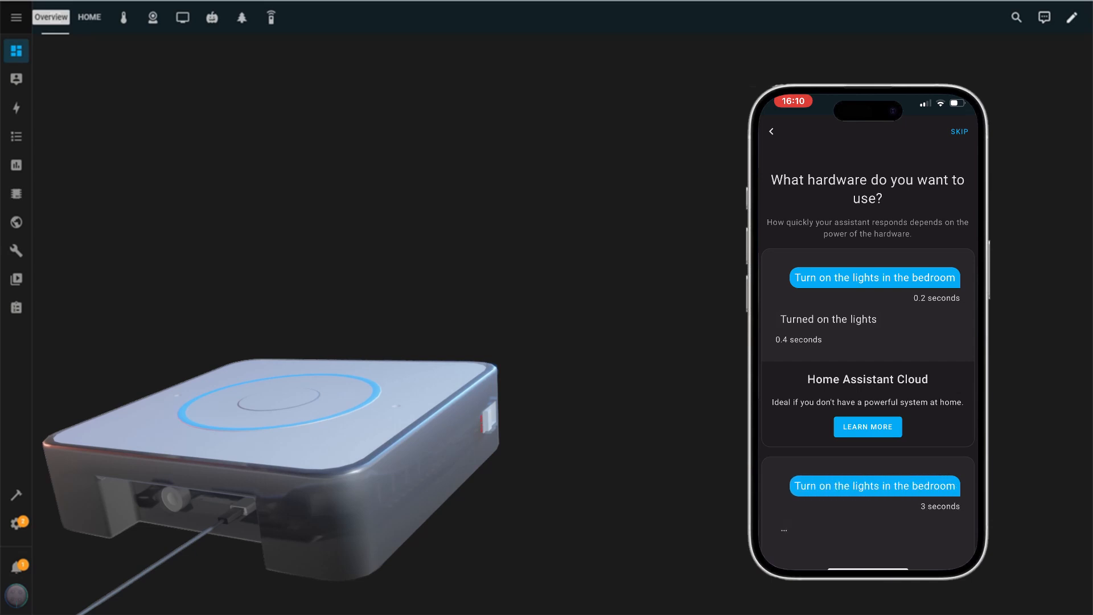
Step: Scroll through the hardware options to reach the Local Assistant setup
{"action": "scroll", "scroll_direction": "down", "scroll_amount": 3}
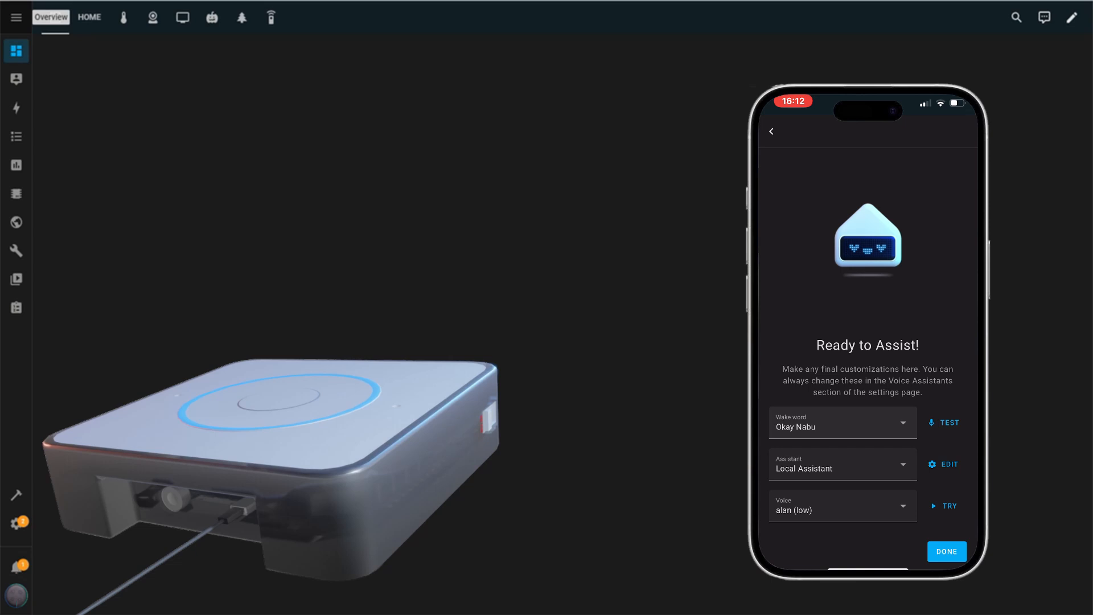
Step: Switch the wake word to Hey Jarvis and finish the voice setup
{"action": "left_click", "coordinate": [841, 422]}
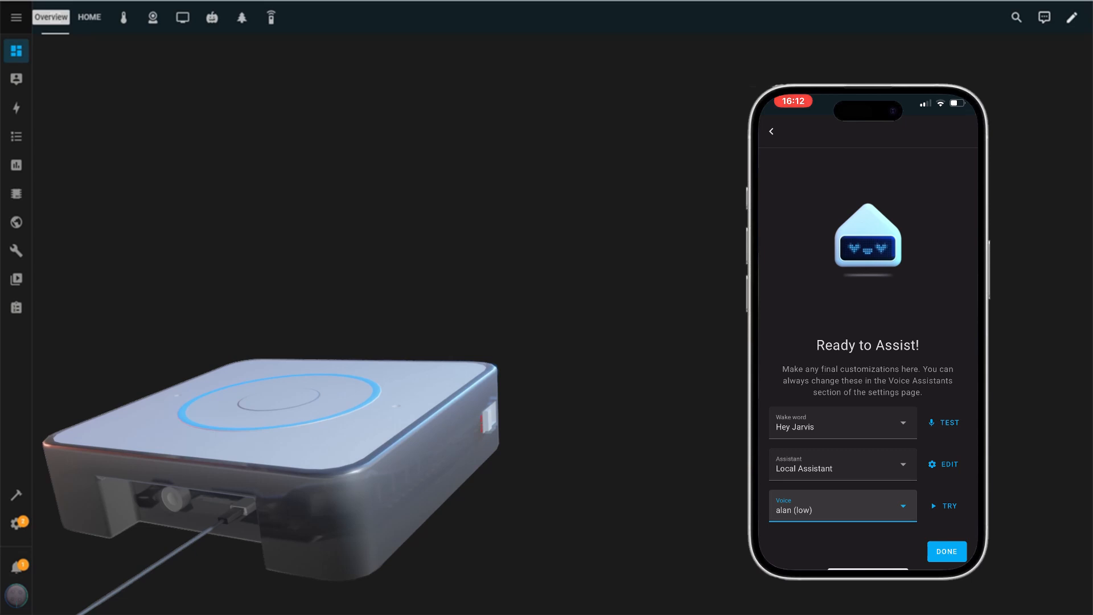
{"action": "left_click", "coordinate": [946, 552]}
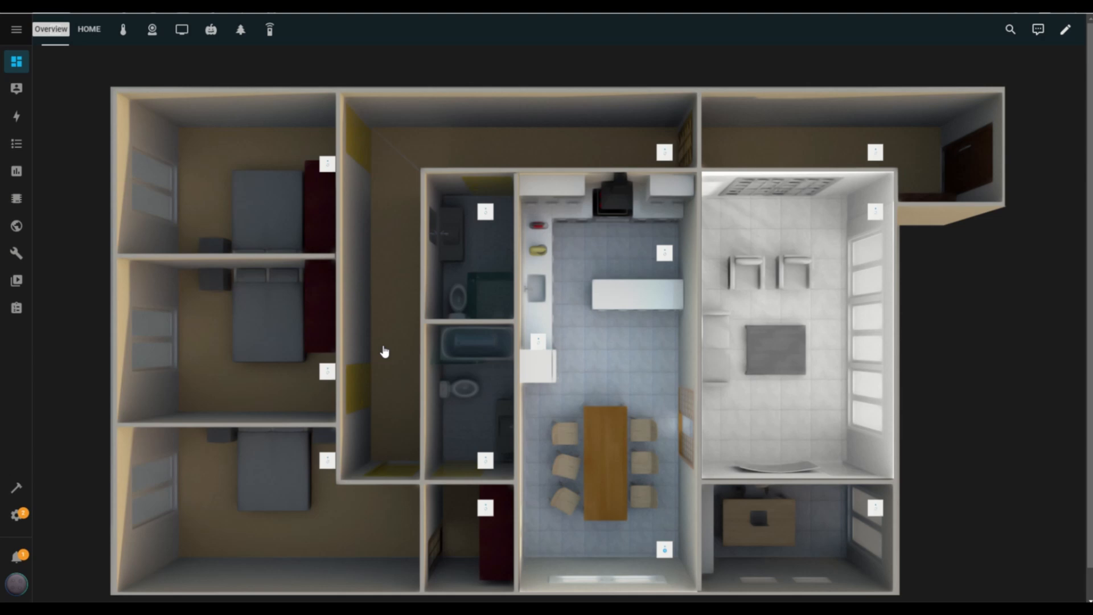
{"action": "mouse_move", "coordinate": [15, 514]}
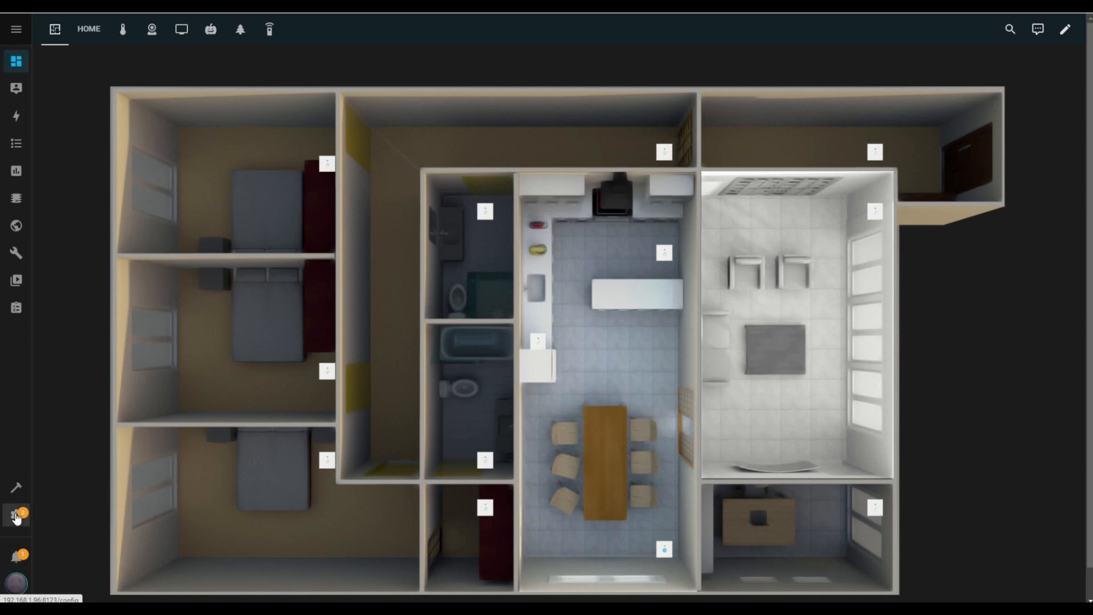
Step: Go to Settings and open the Voice assistants page
{"action": "left_click", "coordinate": [16, 515]}
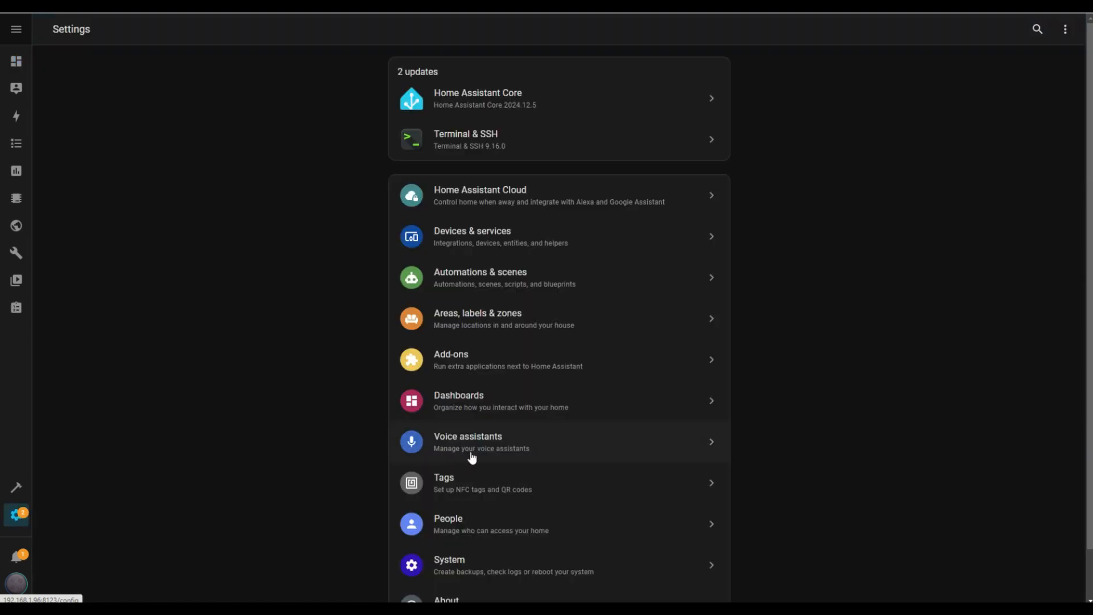
{"action": "left_click", "coordinate": [467, 442]}
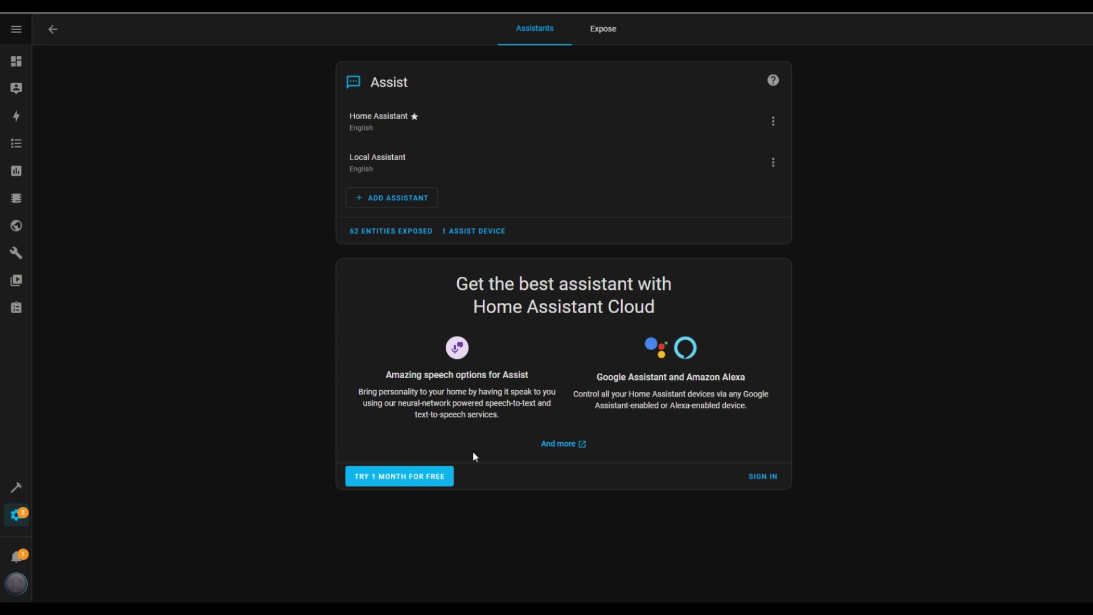
{"action": "mouse_move", "coordinate": [671, 221]}
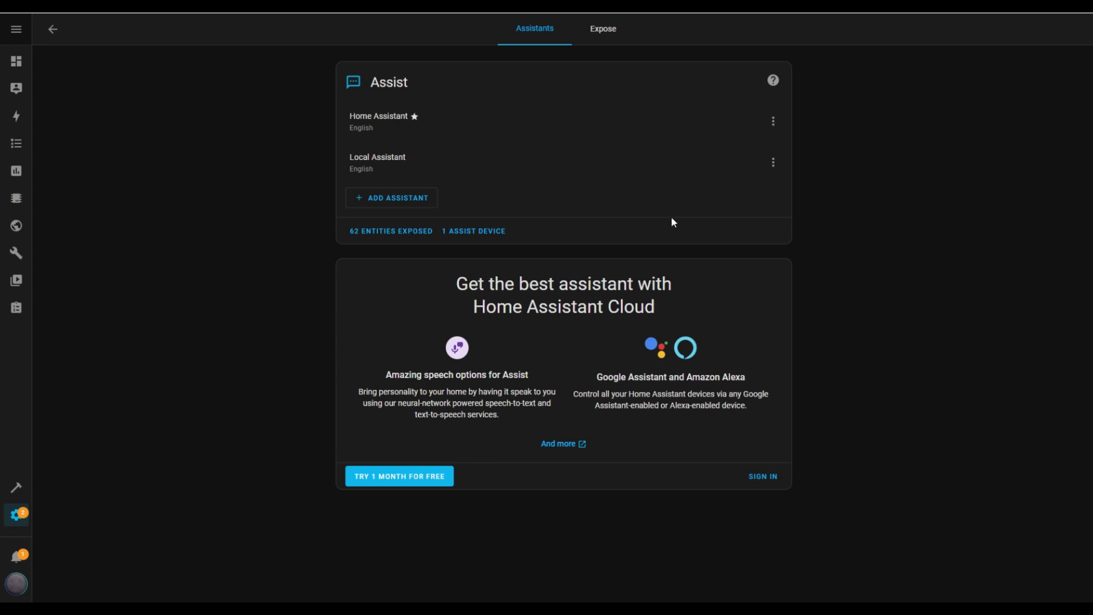
{"action": "mouse_move", "coordinate": [406, 159]}
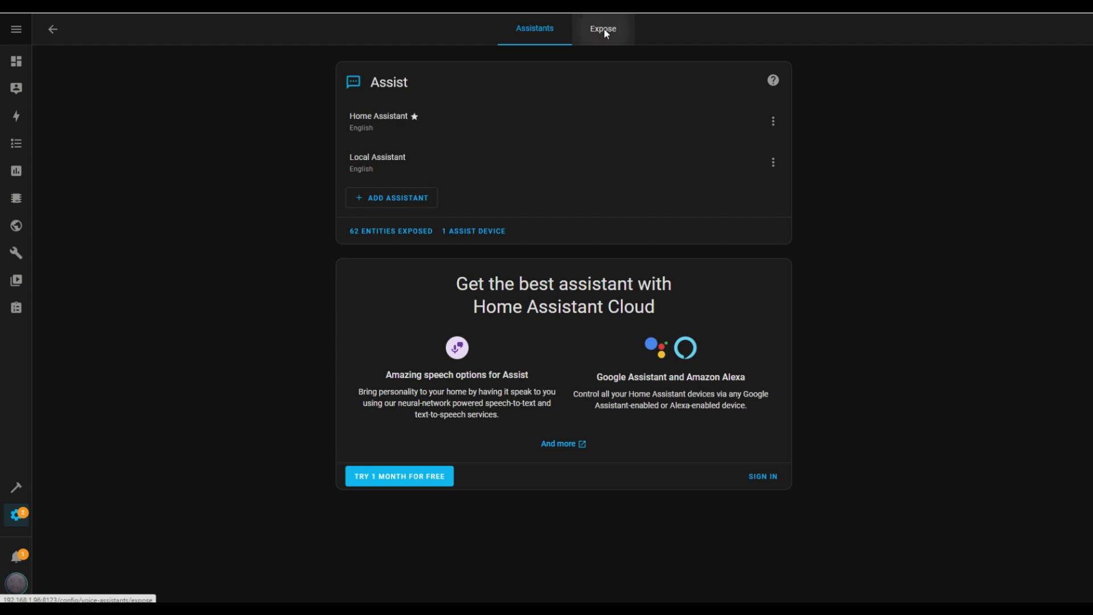
Step: Search 'dini' under Expose and expose the Dining room switch to Assist (63 entities)
{"action": "left_click", "coordinate": [602, 29]}
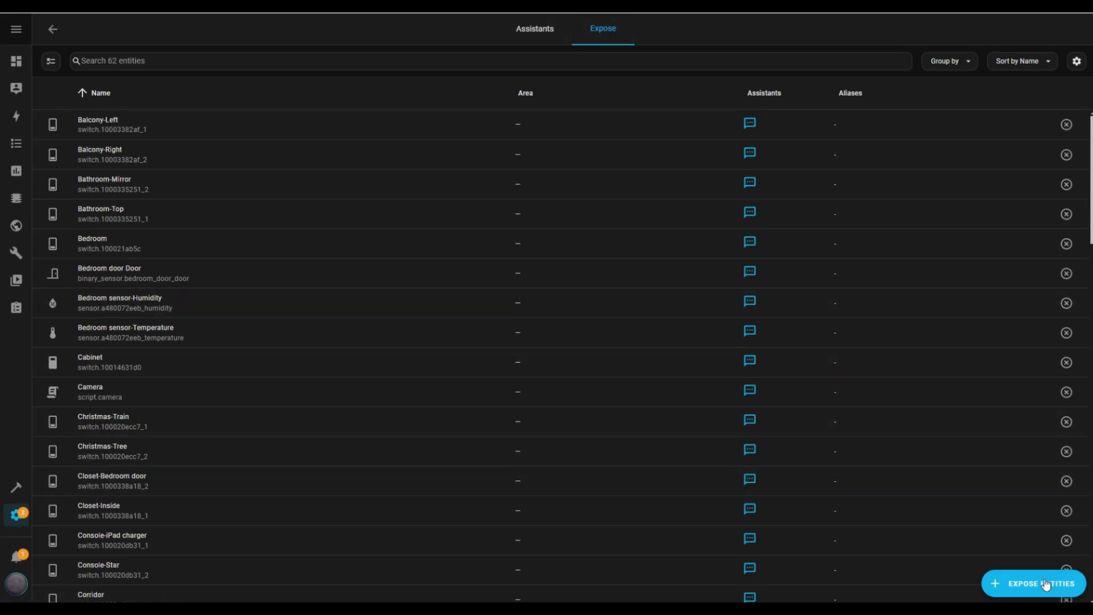
{"action": "mouse_move", "coordinate": [1045, 583]}
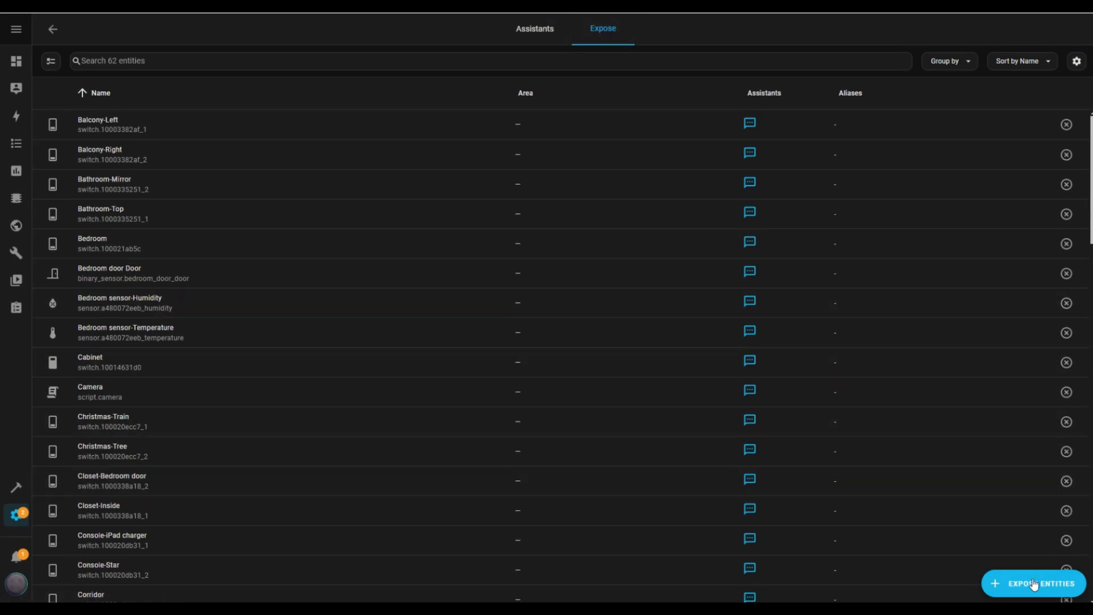
{"action": "left_click", "coordinate": [1032, 584]}
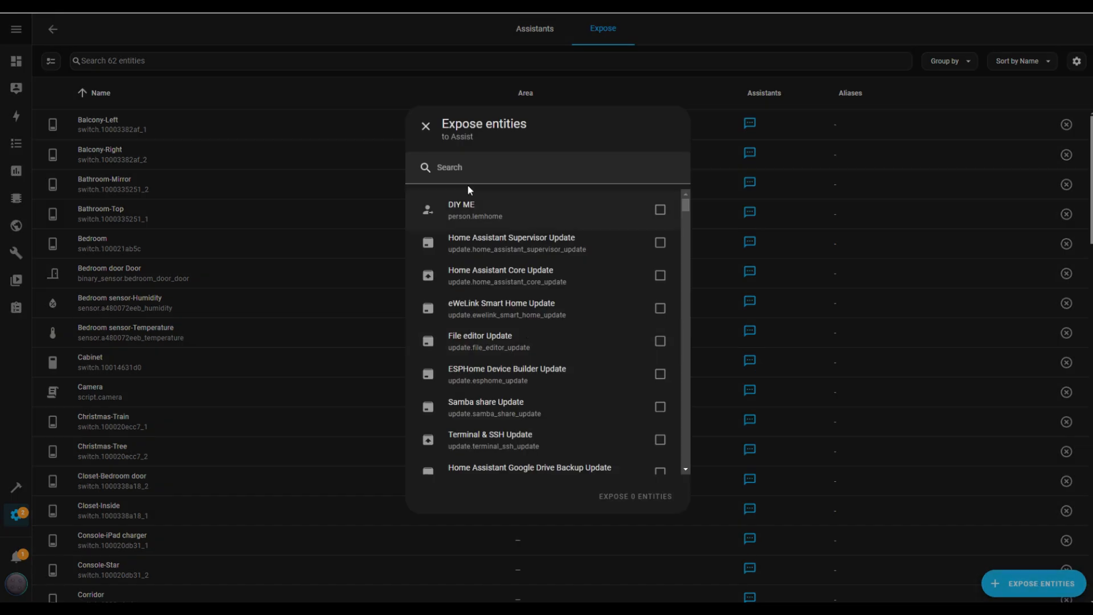
{"action": "type", "text": "dini"}
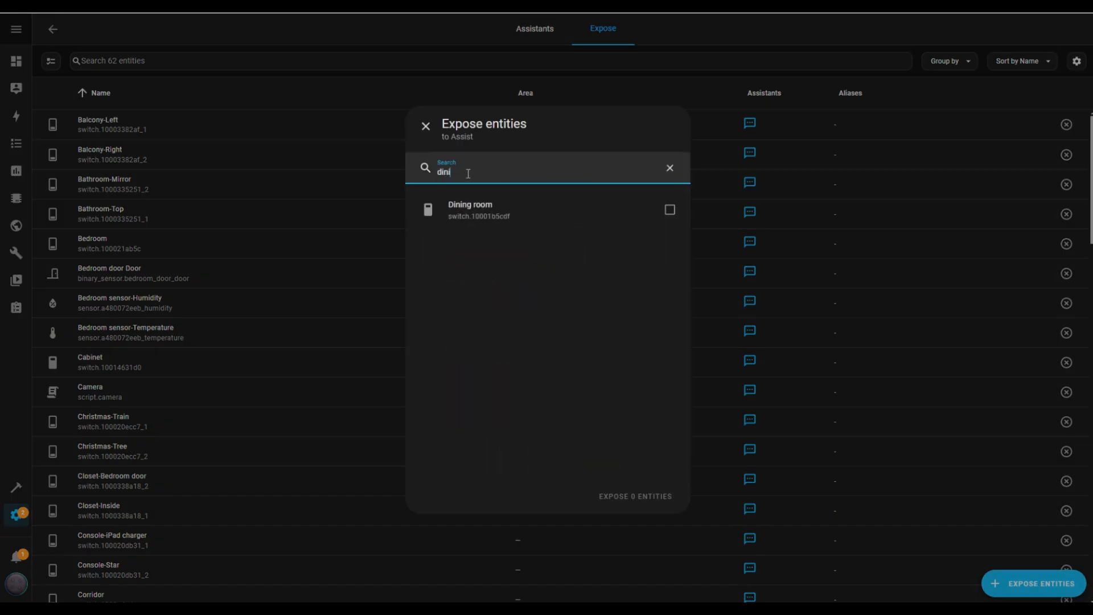
{"action": "left_click", "coordinate": [668, 210]}
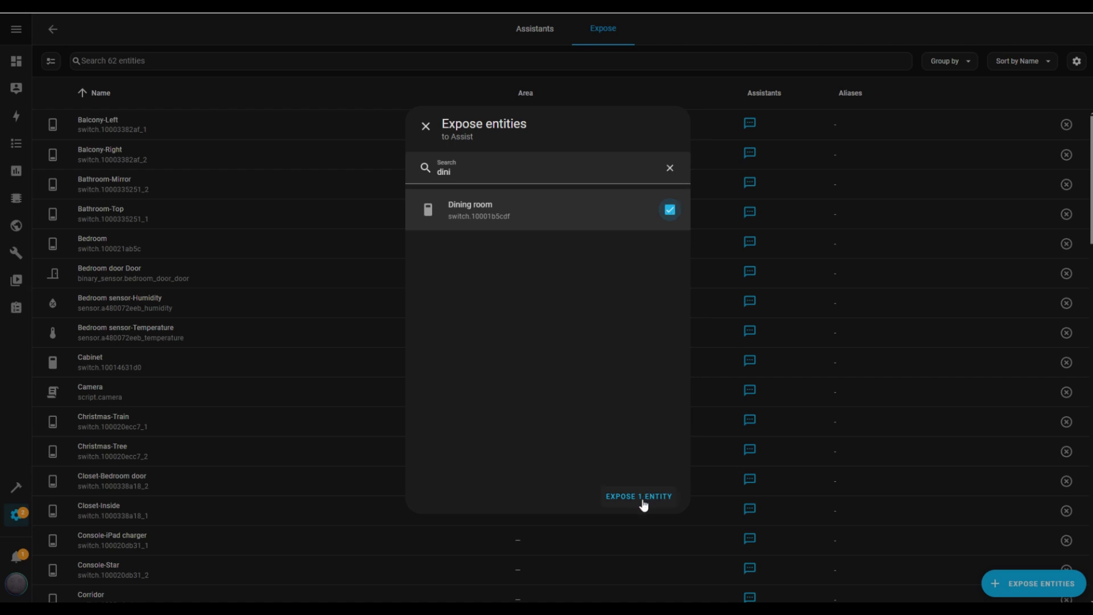
{"action": "left_click", "coordinate": [637, 495]}
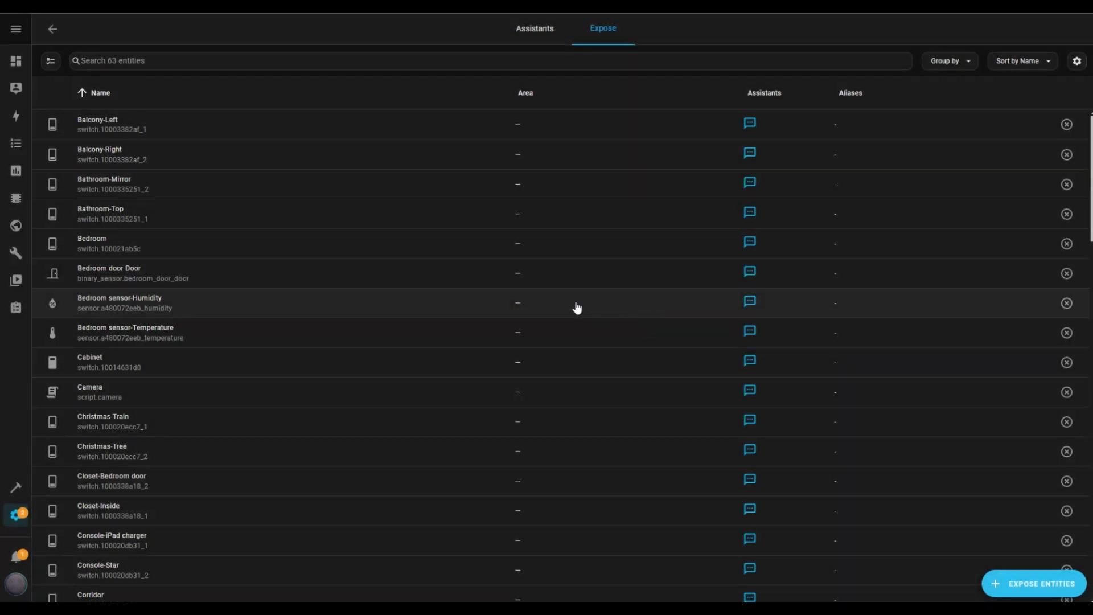
{"action": "left_click", "coordinate": [534, 28]}
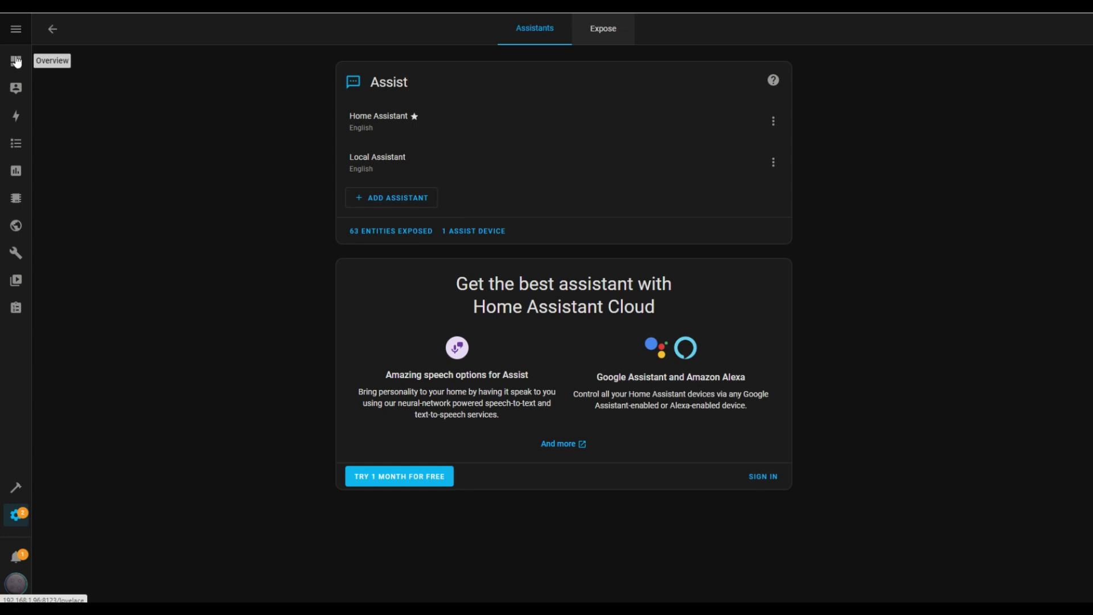
{"action": "left_click", "coordinate": [16, 62]}
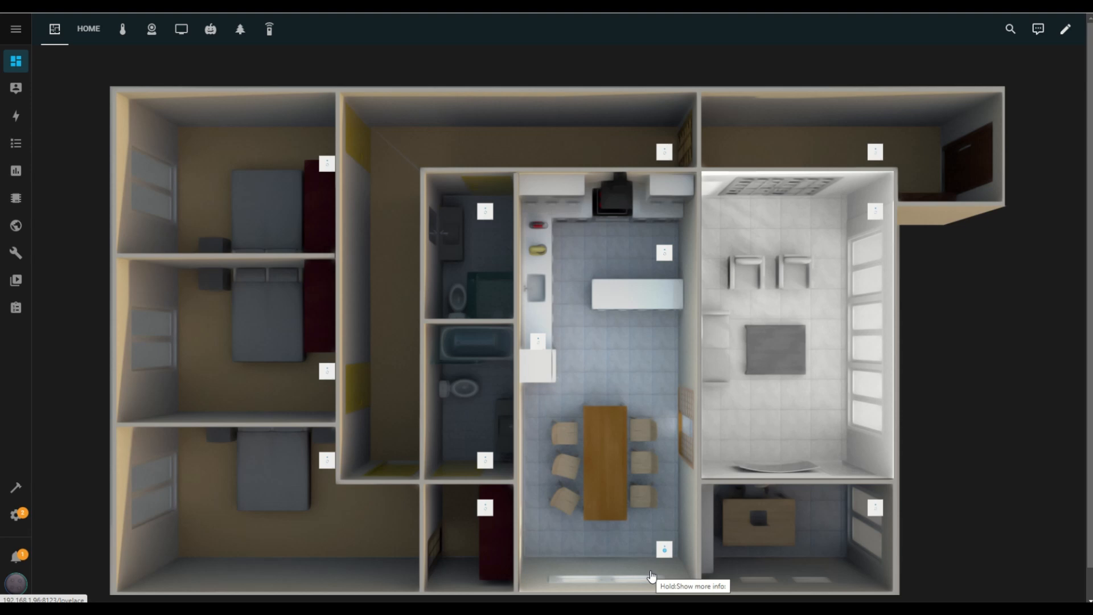
{"action": "mouse_move", "coordinate": [650, 518]}
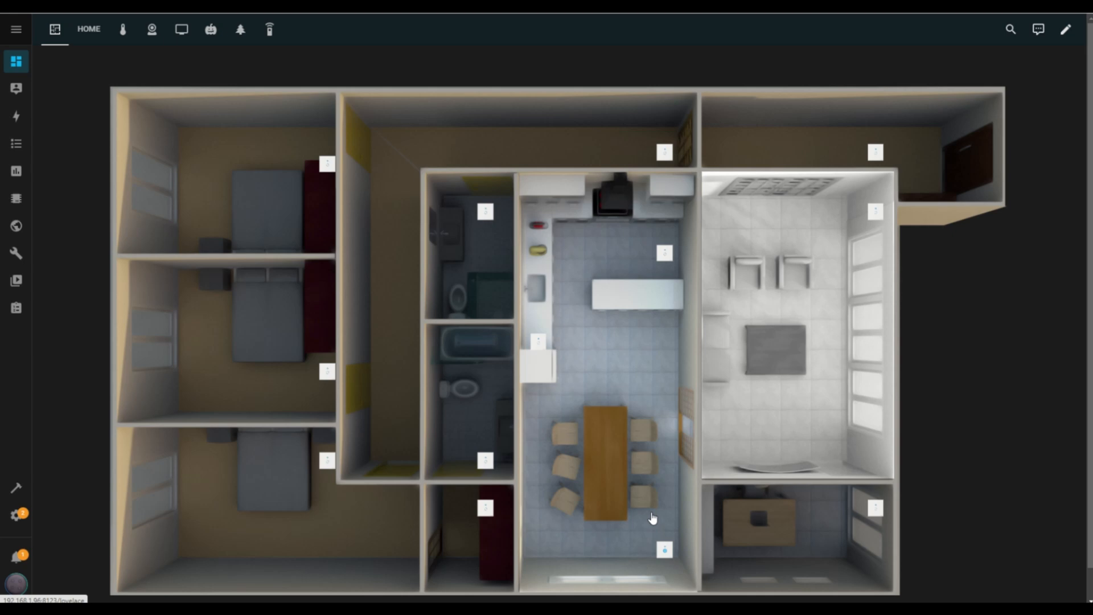
{"action": "mouse_move", "coordinate": [16, 514]}
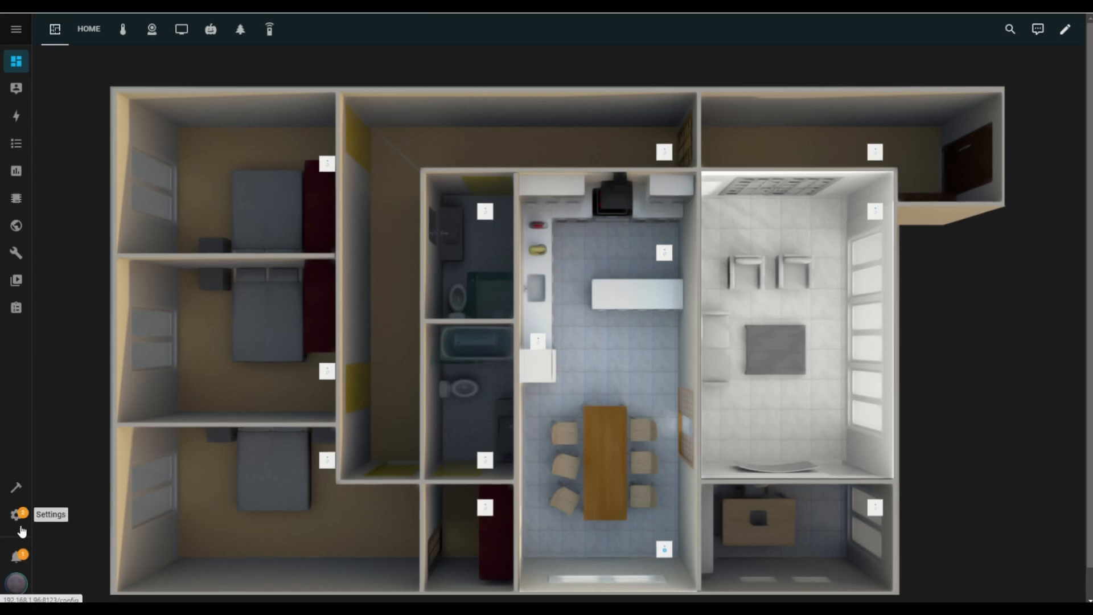
Step: Create a new empty automation from Settings > Automations & scenes
{"action": "left_click", "coordinate": [16, 514]}
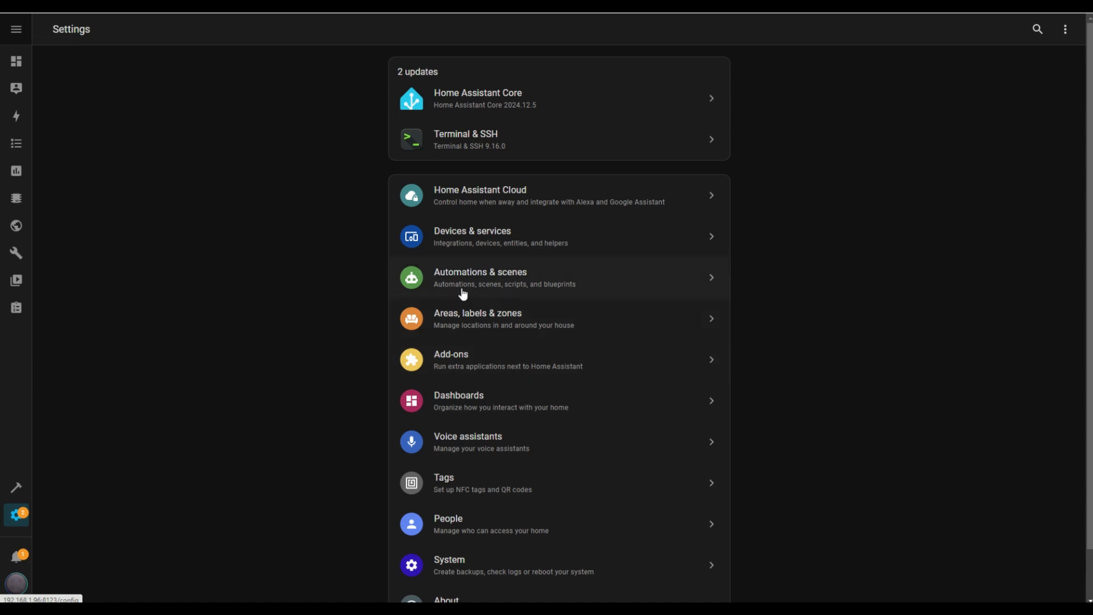
{"action": "left_click", "coordinate": [479, 277]}
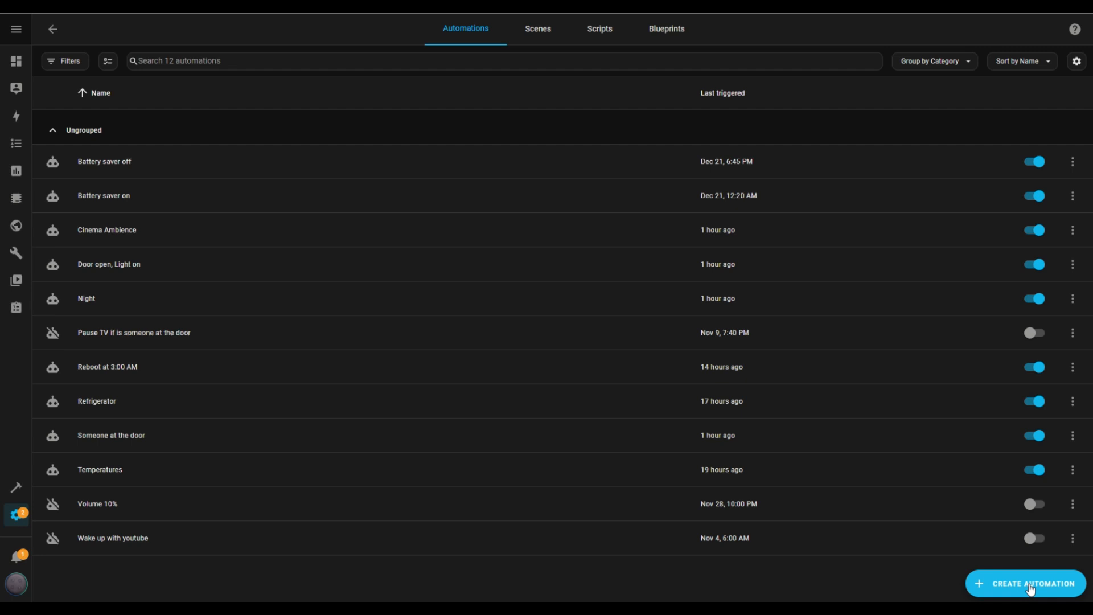
{"action": "left_click", "coordinate": [1033, 584]}
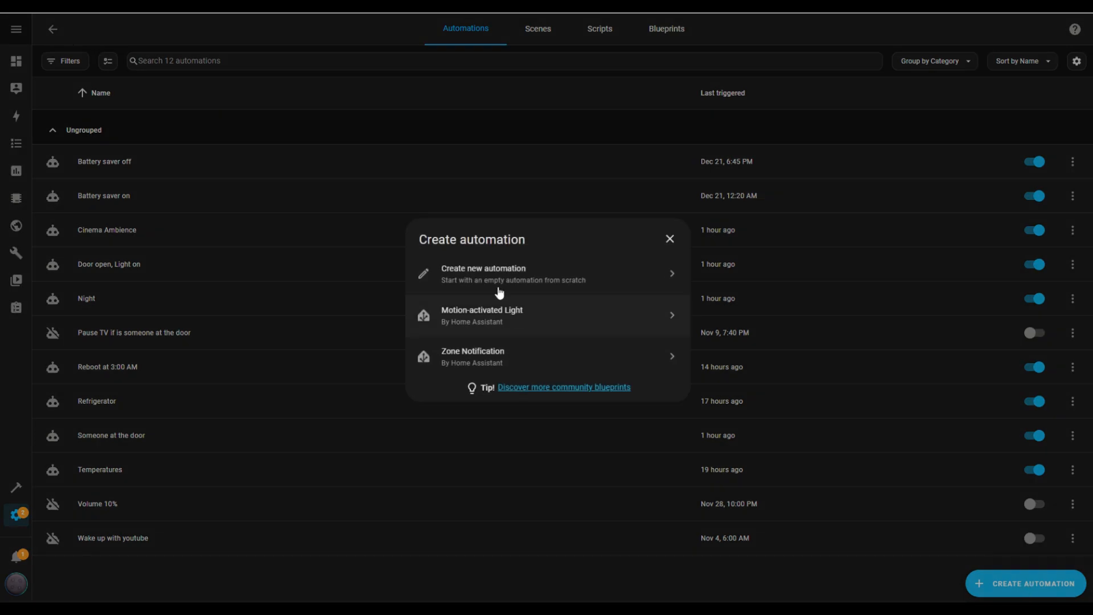
{"action": "left_click", "coordinate": [482, 273]}
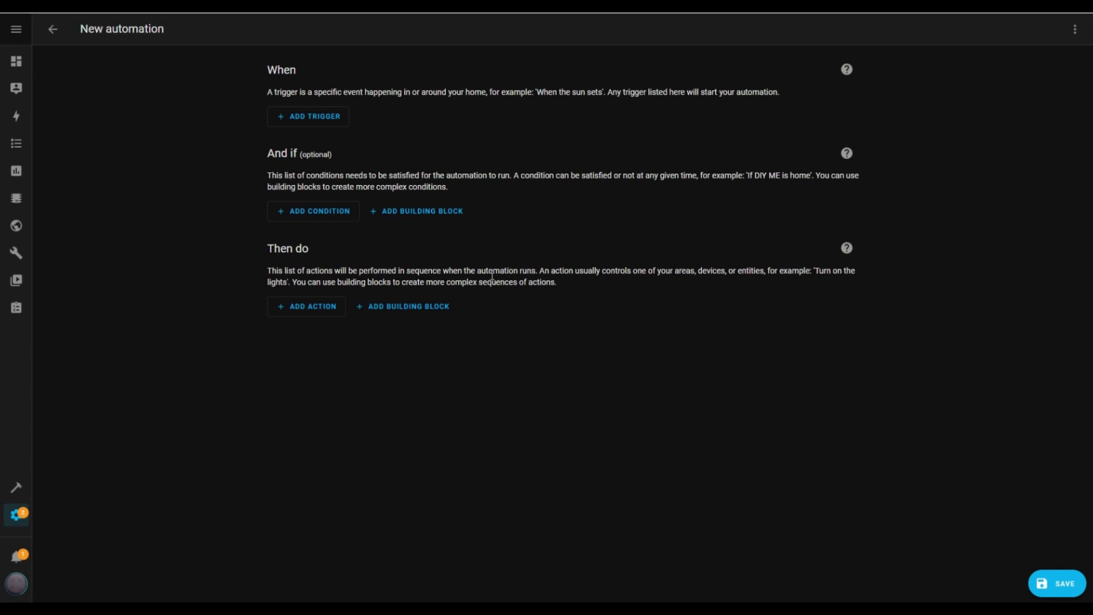
Step: Add a Time trigger firing at 10:00 PM
{"action": "left_click", "coordinate": [308, 115]}
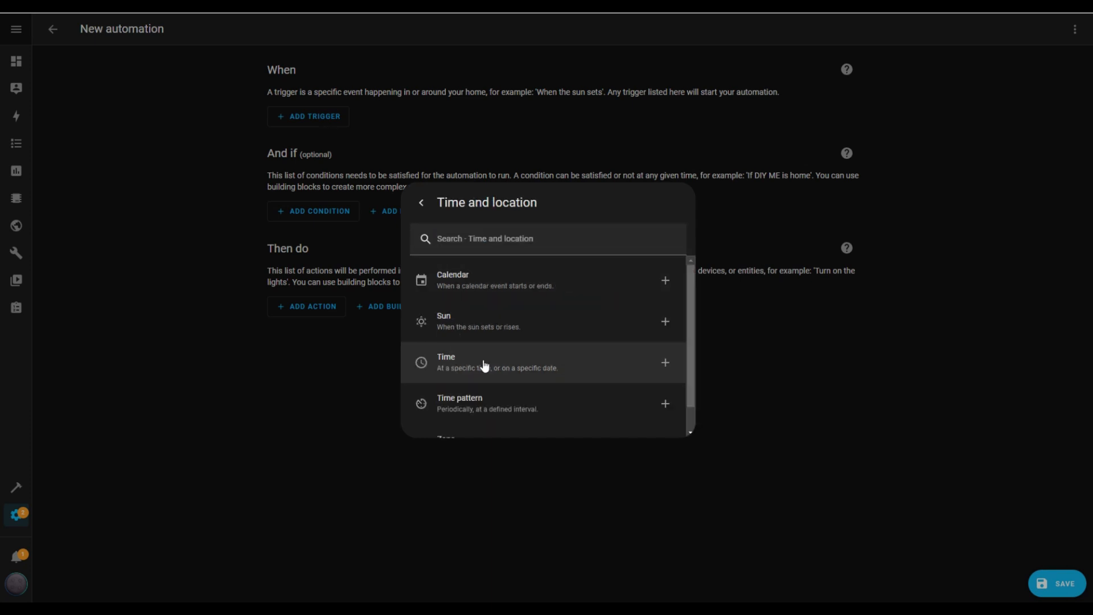
{"action": "left_click", "coordinate": [445, 362]}
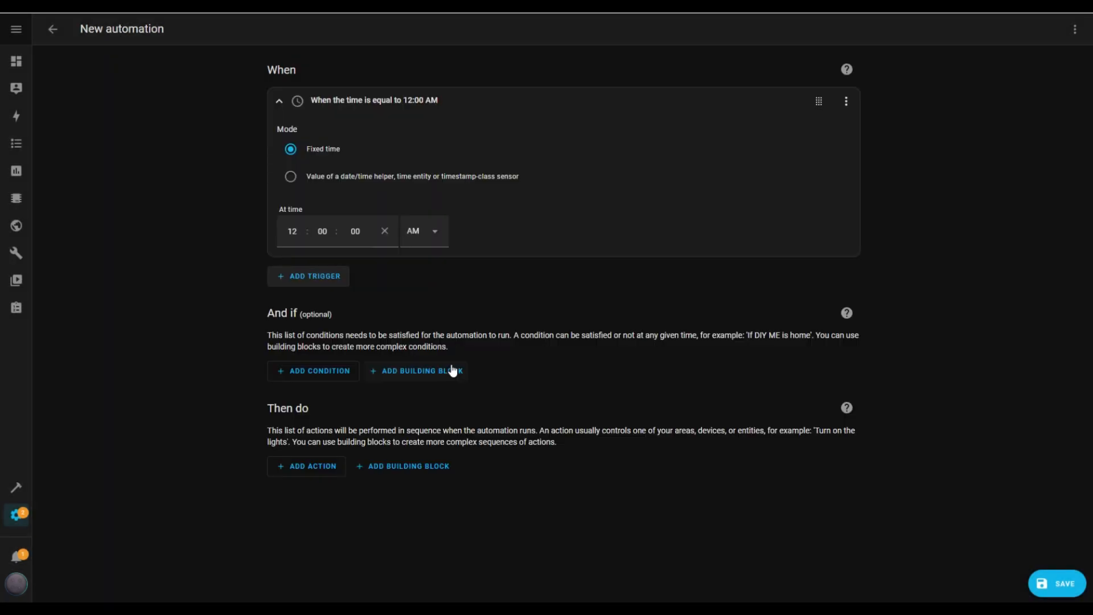
{"action": "left_click", "coordinate": [291, 231]}
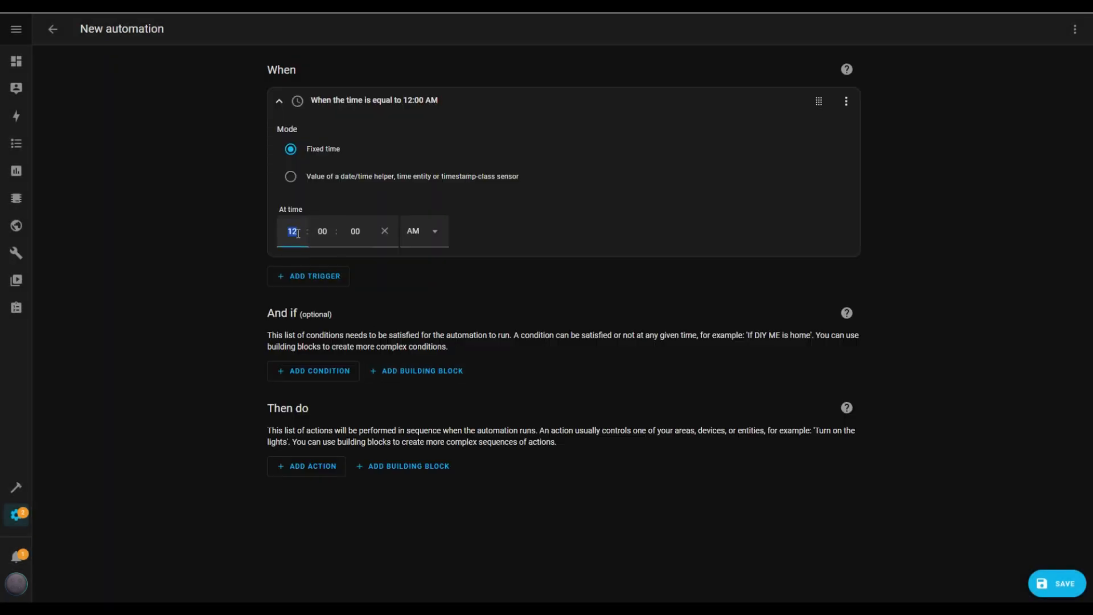
{"action": "type", "text": "10"}
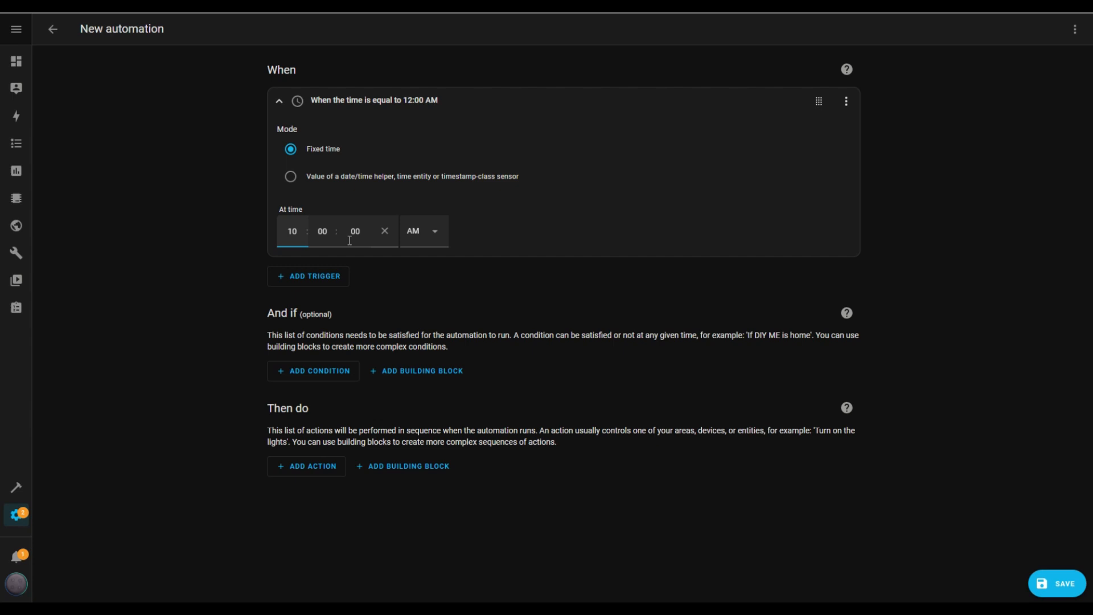
{"action": "left_click", "coordinate": [423, 230]}
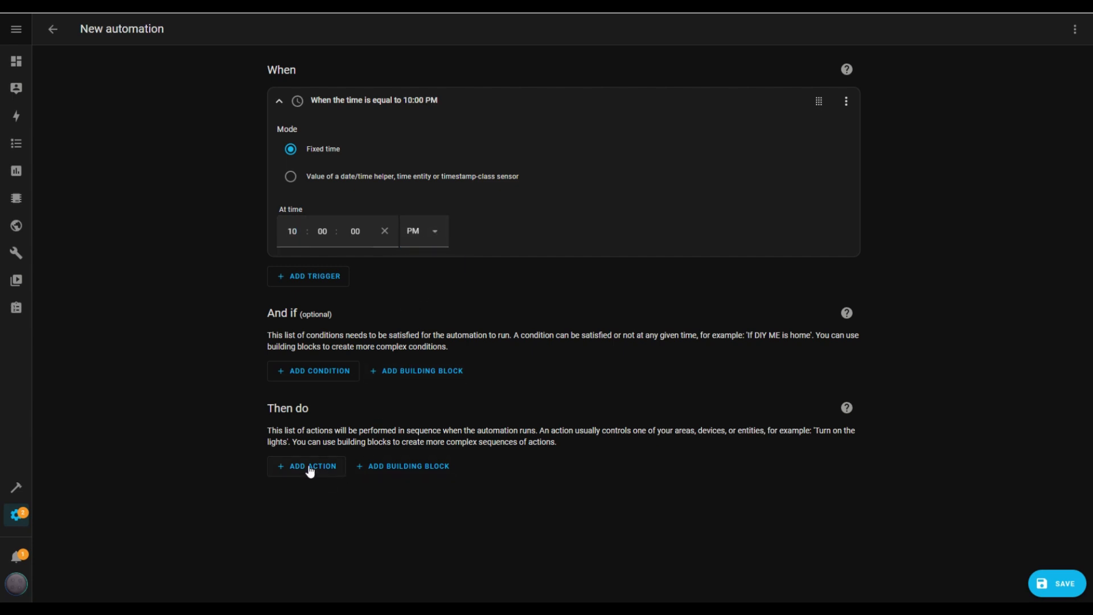
Step: Add an Assist satellite Announce action on Home Assistant Voice 0919e5 with Message enabled
{"action": "left_click", "coordinate": [307, 465]}
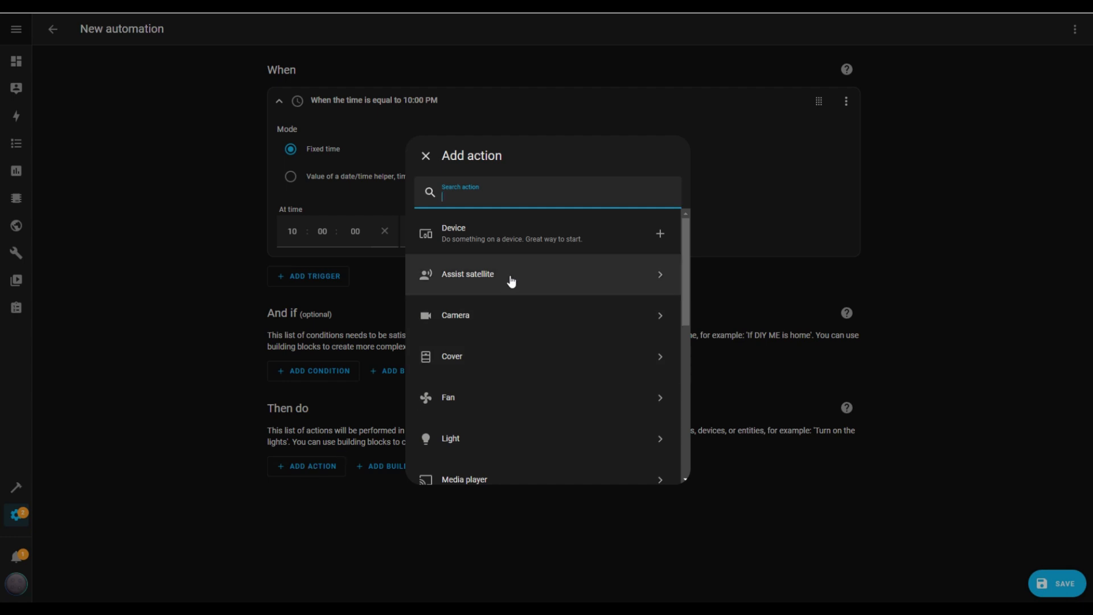
{"action": "mouse_move", "coordinate": [468, 282]}
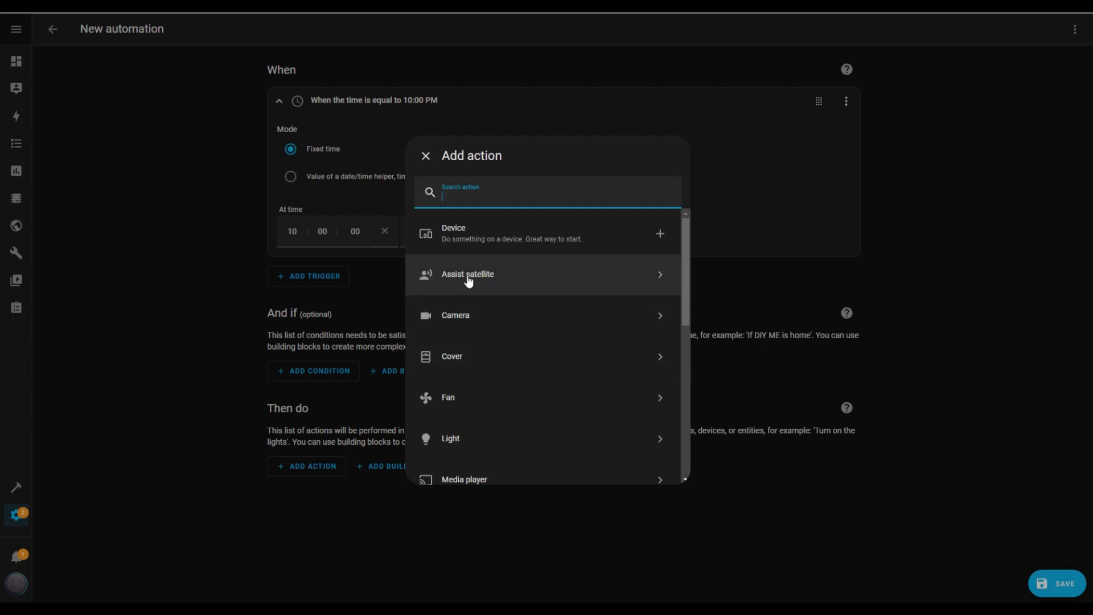
{"action": "left_click", "coordinate": [468, 274]}
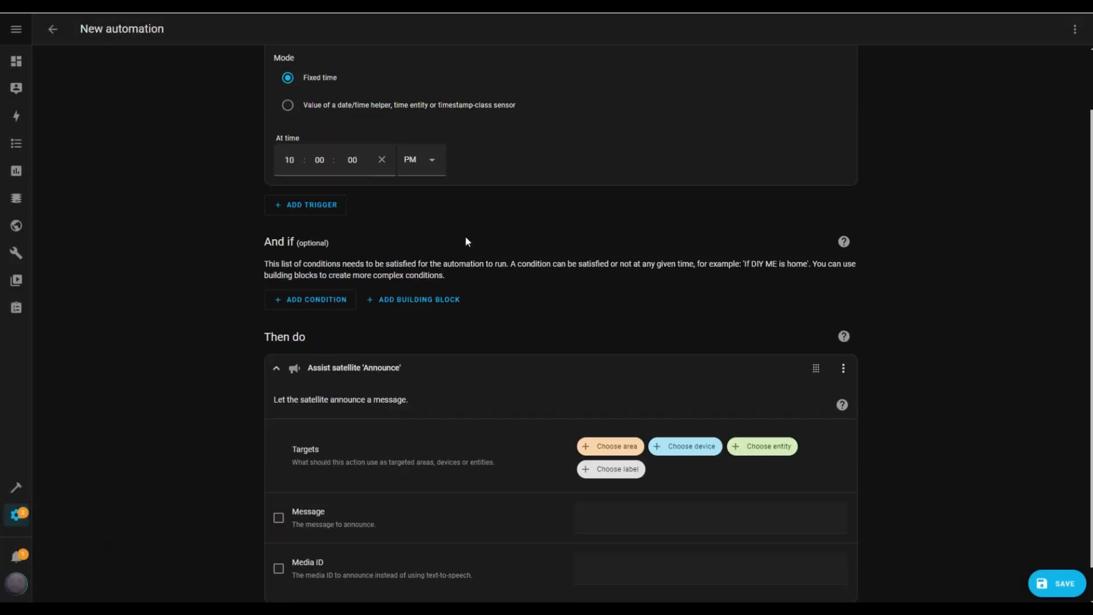
{"action": "mouse_move", "coordinate": [684, 447]}
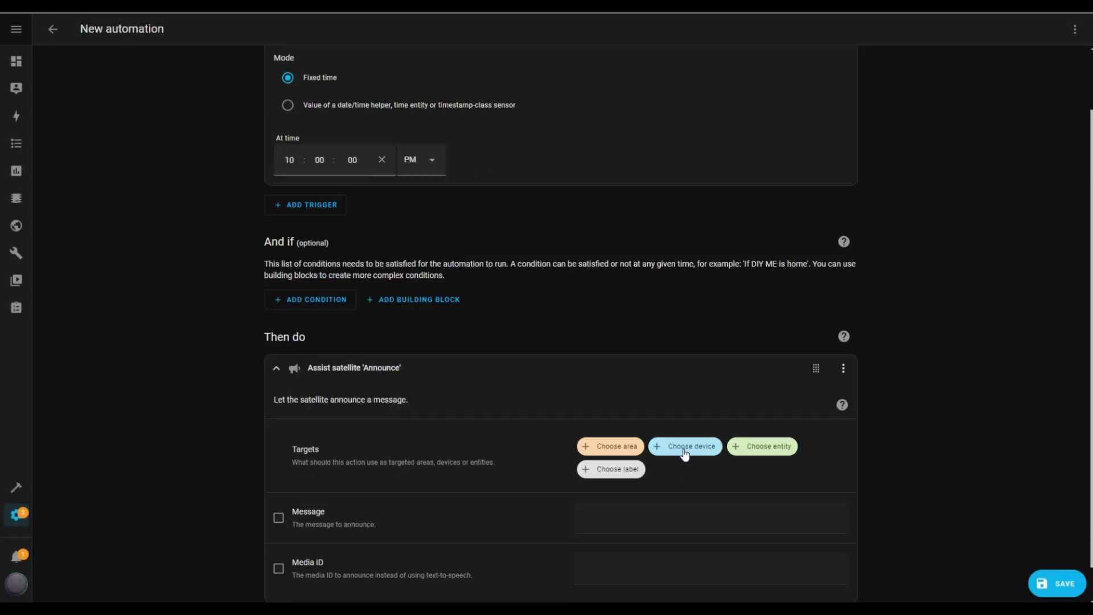
{"action": "left_click", "coordinate": [684, 446]}
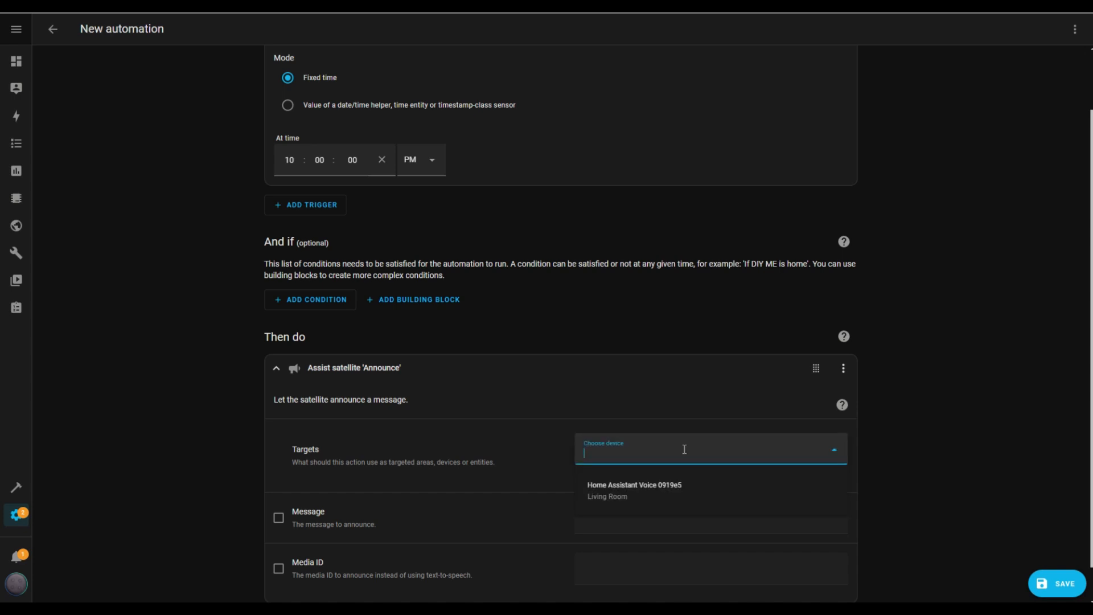
{"action": "mouse_move", "coordinate": [643, 490]}
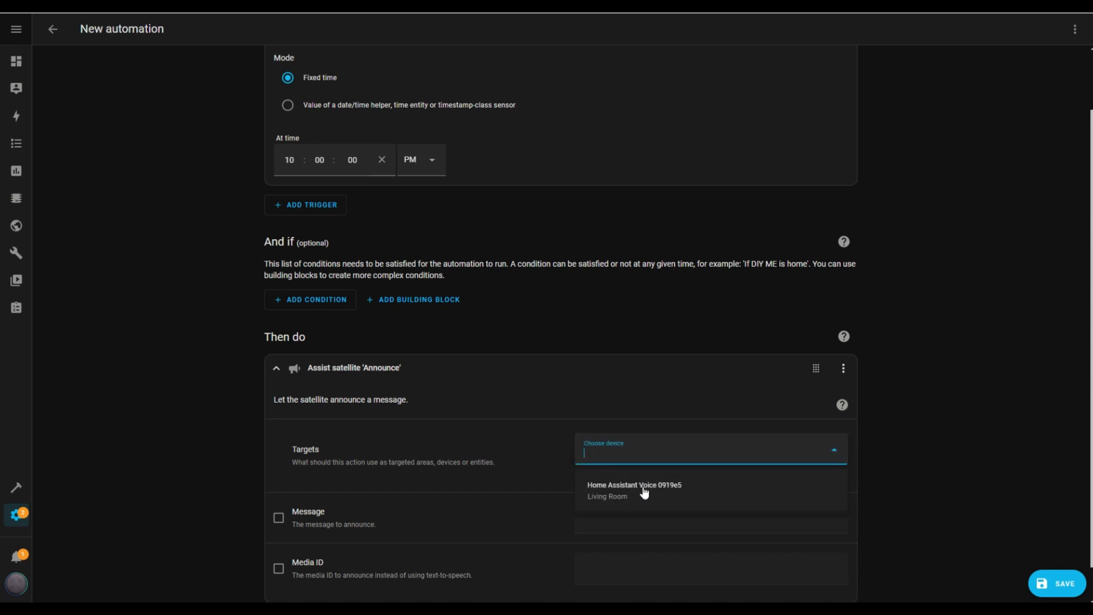
{"action": "left_click", "coordinate": [633, 490]}
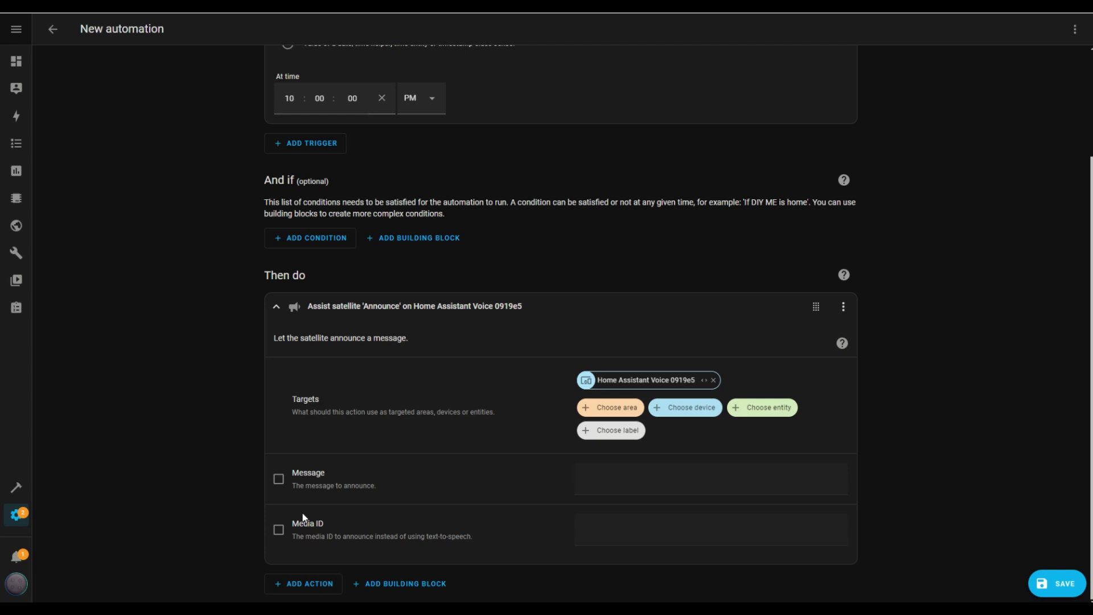
{"action": "left_click", "coordinate": [279, 478]}
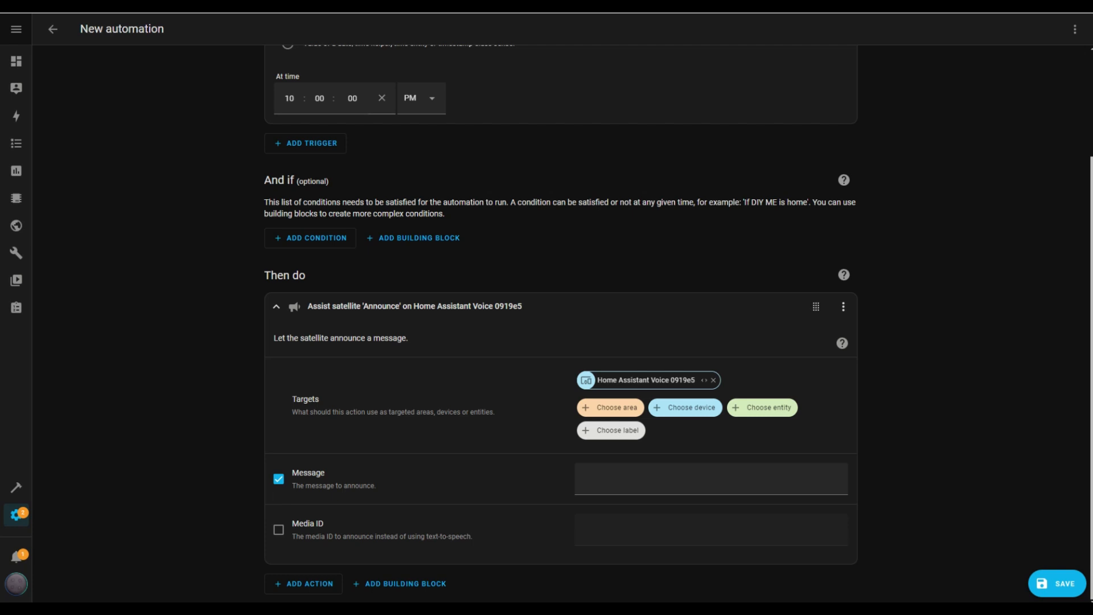
{"action": "mouse_move", "coordinate": [604, 506]}
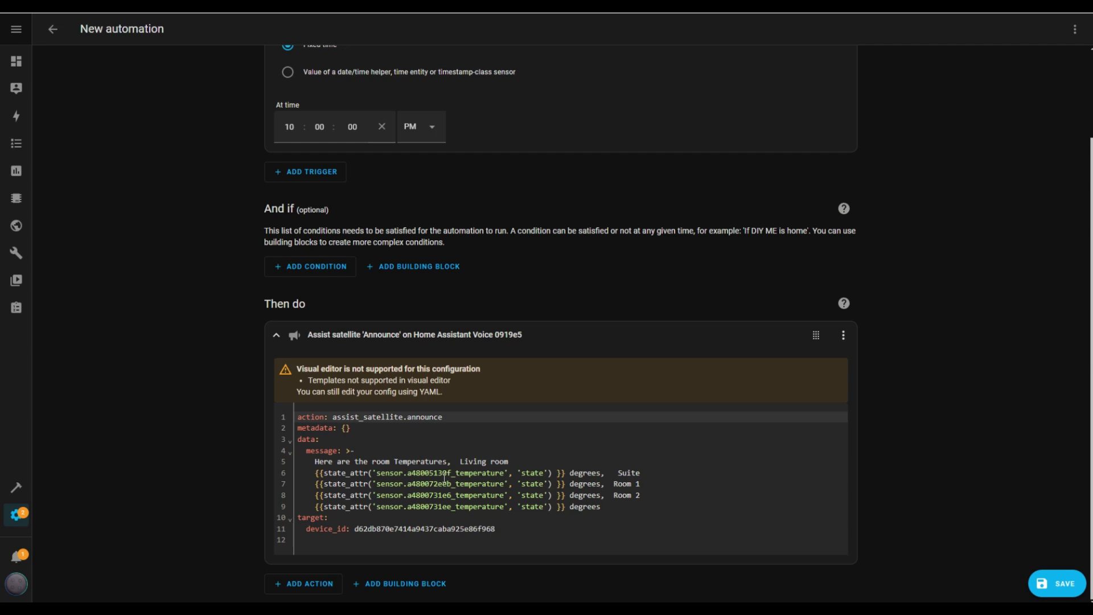
Step: Save the 10:00 PM temperature announcement automation with the name 'Announce Temperatures'
{"action": "left_click", "coordinate": [1059, 583]}
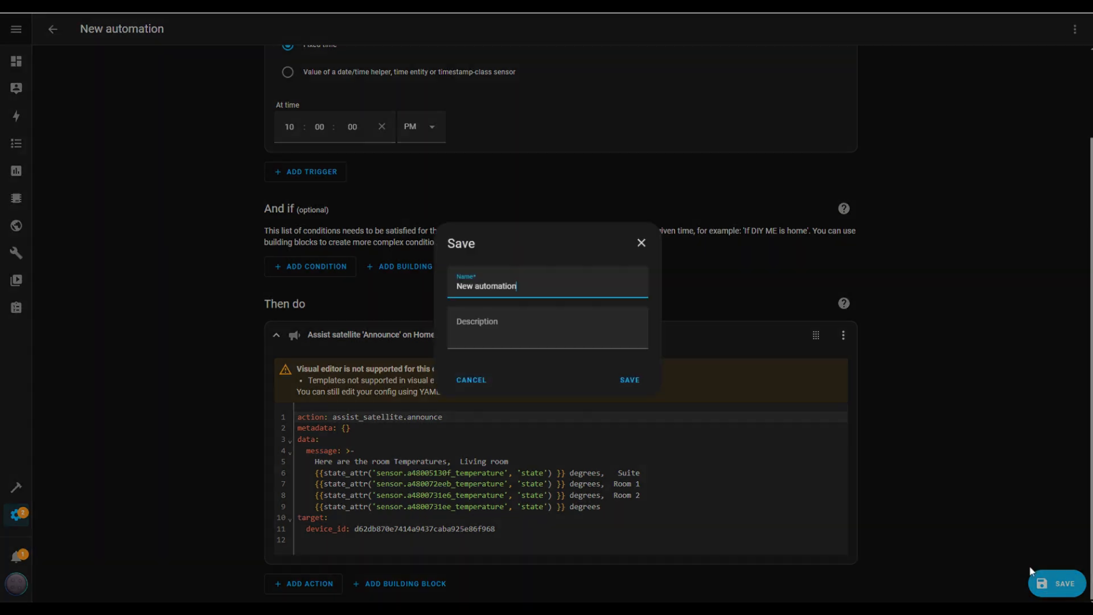
{"action": "type", "text": "Announce Temperatures"}
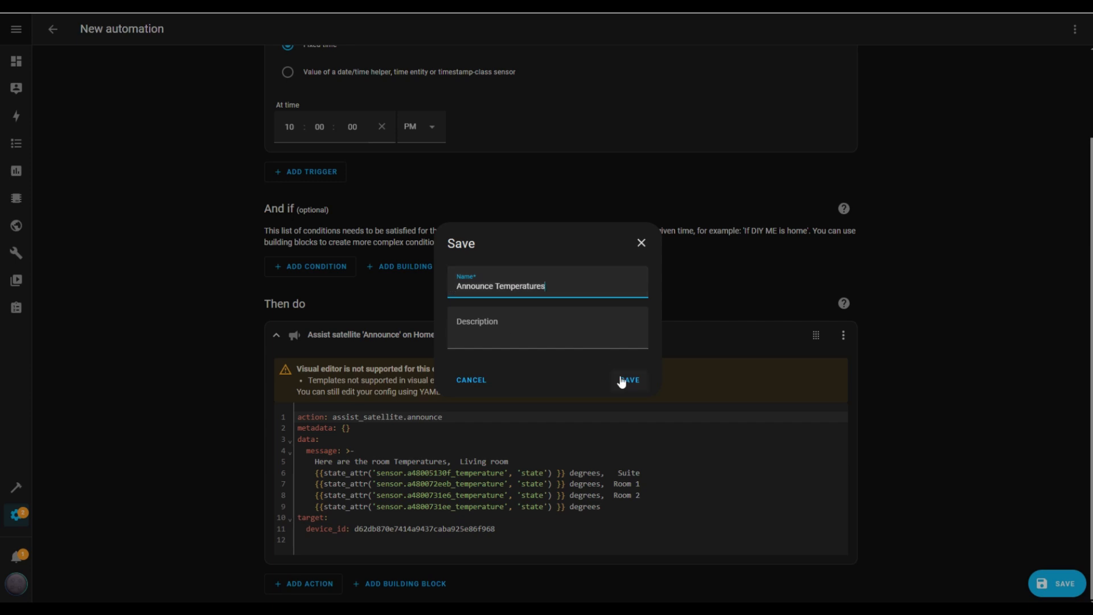
{"action": "left_click", "coordinate": [627, 379]}
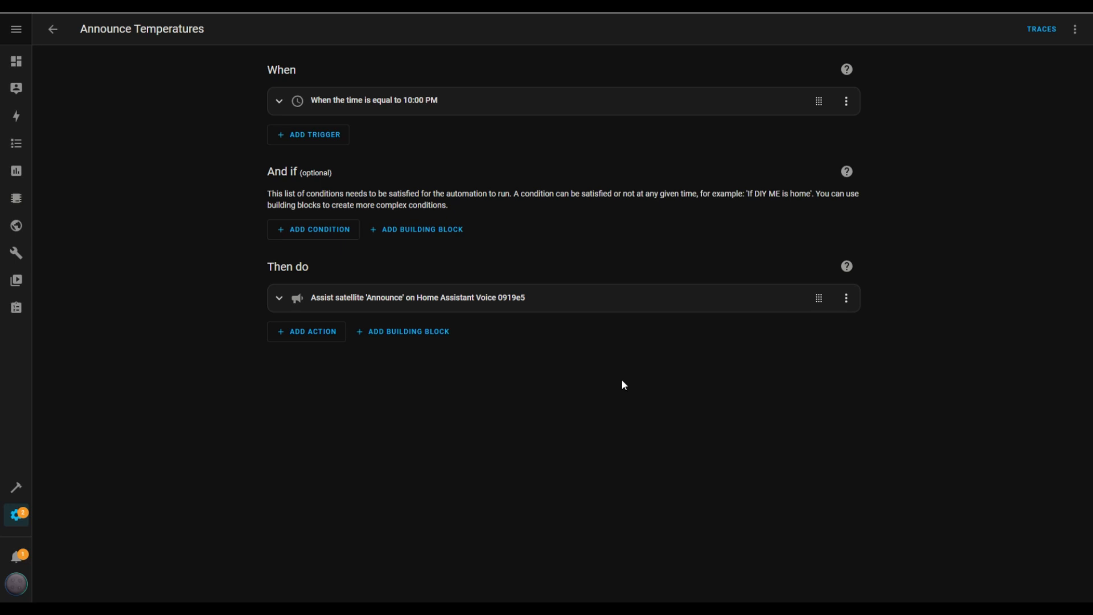
{"action": "mouse_move", "coordinate": [1030, 121]}
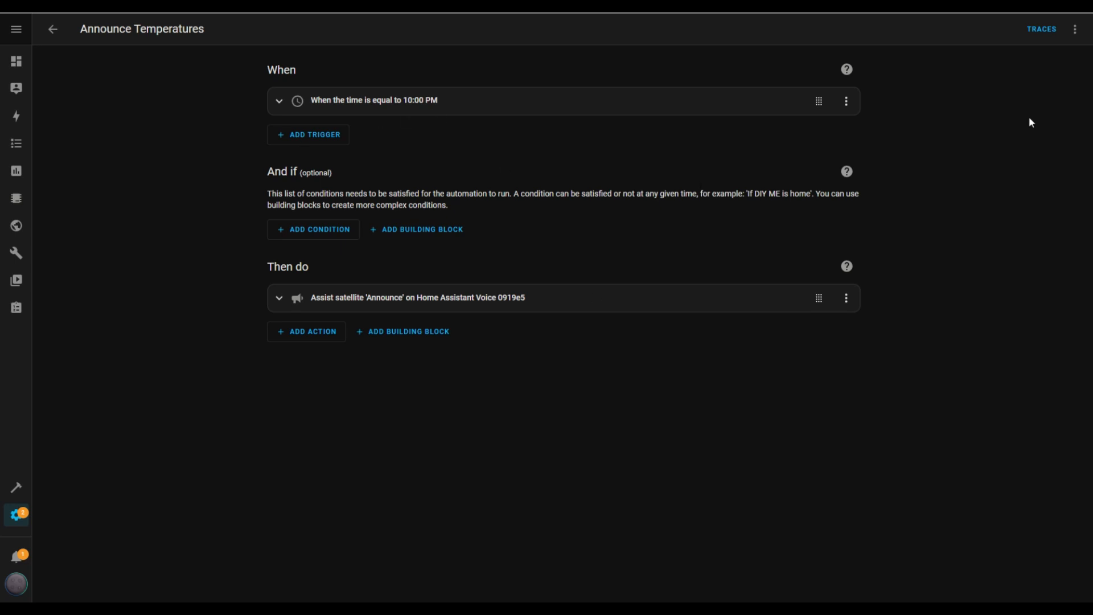
{"action": "left_click", "coordinate": [1075, 29]}
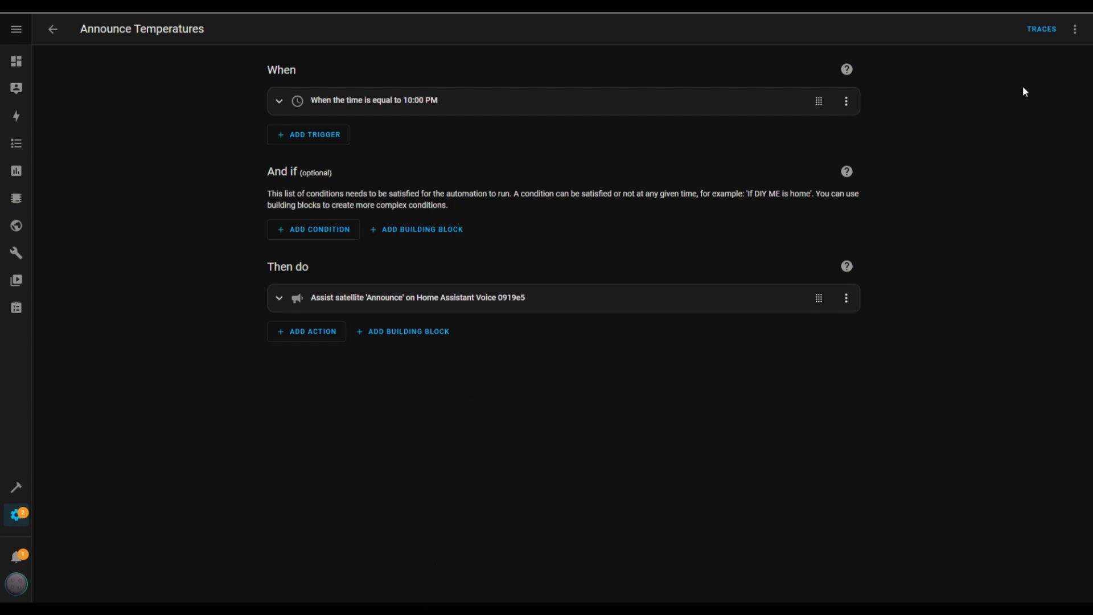
{"action": "mouse_move", "coordinate": [924, 231]}
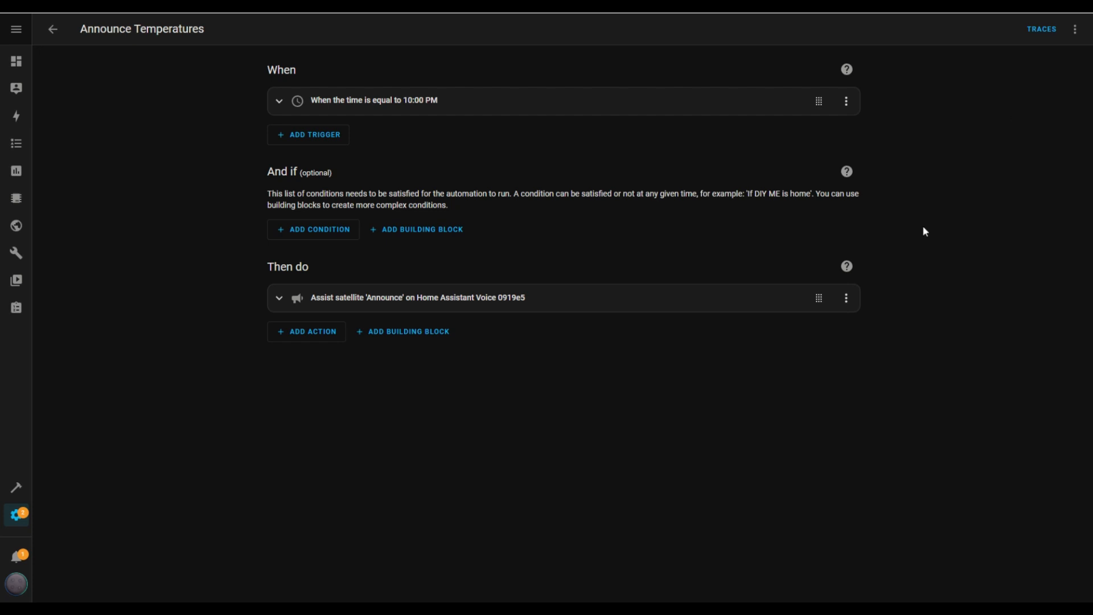
{"action": "mouse_move", "coordinate": [877, 304]}
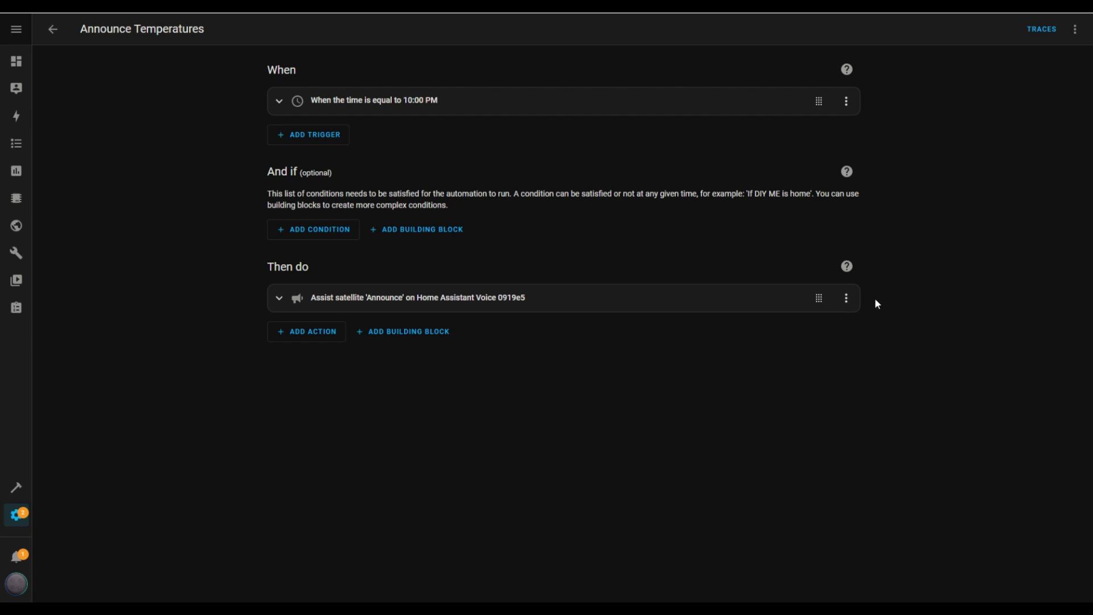